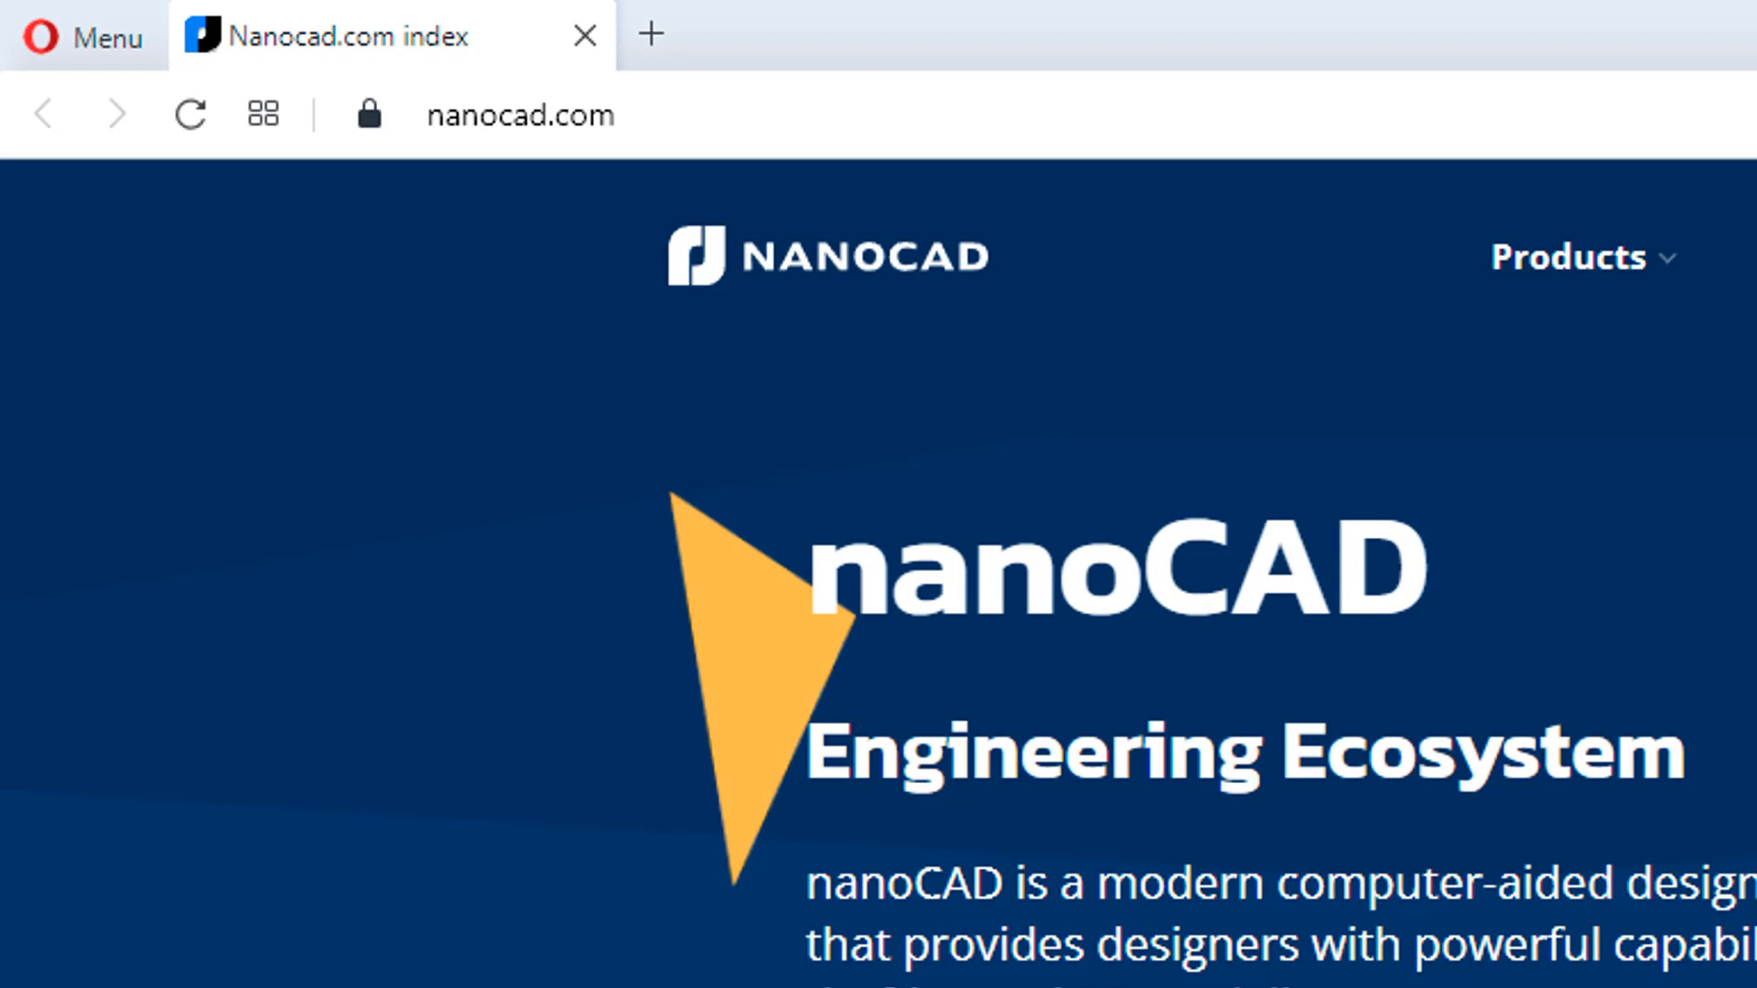
Download the nanoCAD 21 Platform x64 installer from nanocad.com into Downloads\Nanosoft
left_click(519, 113)
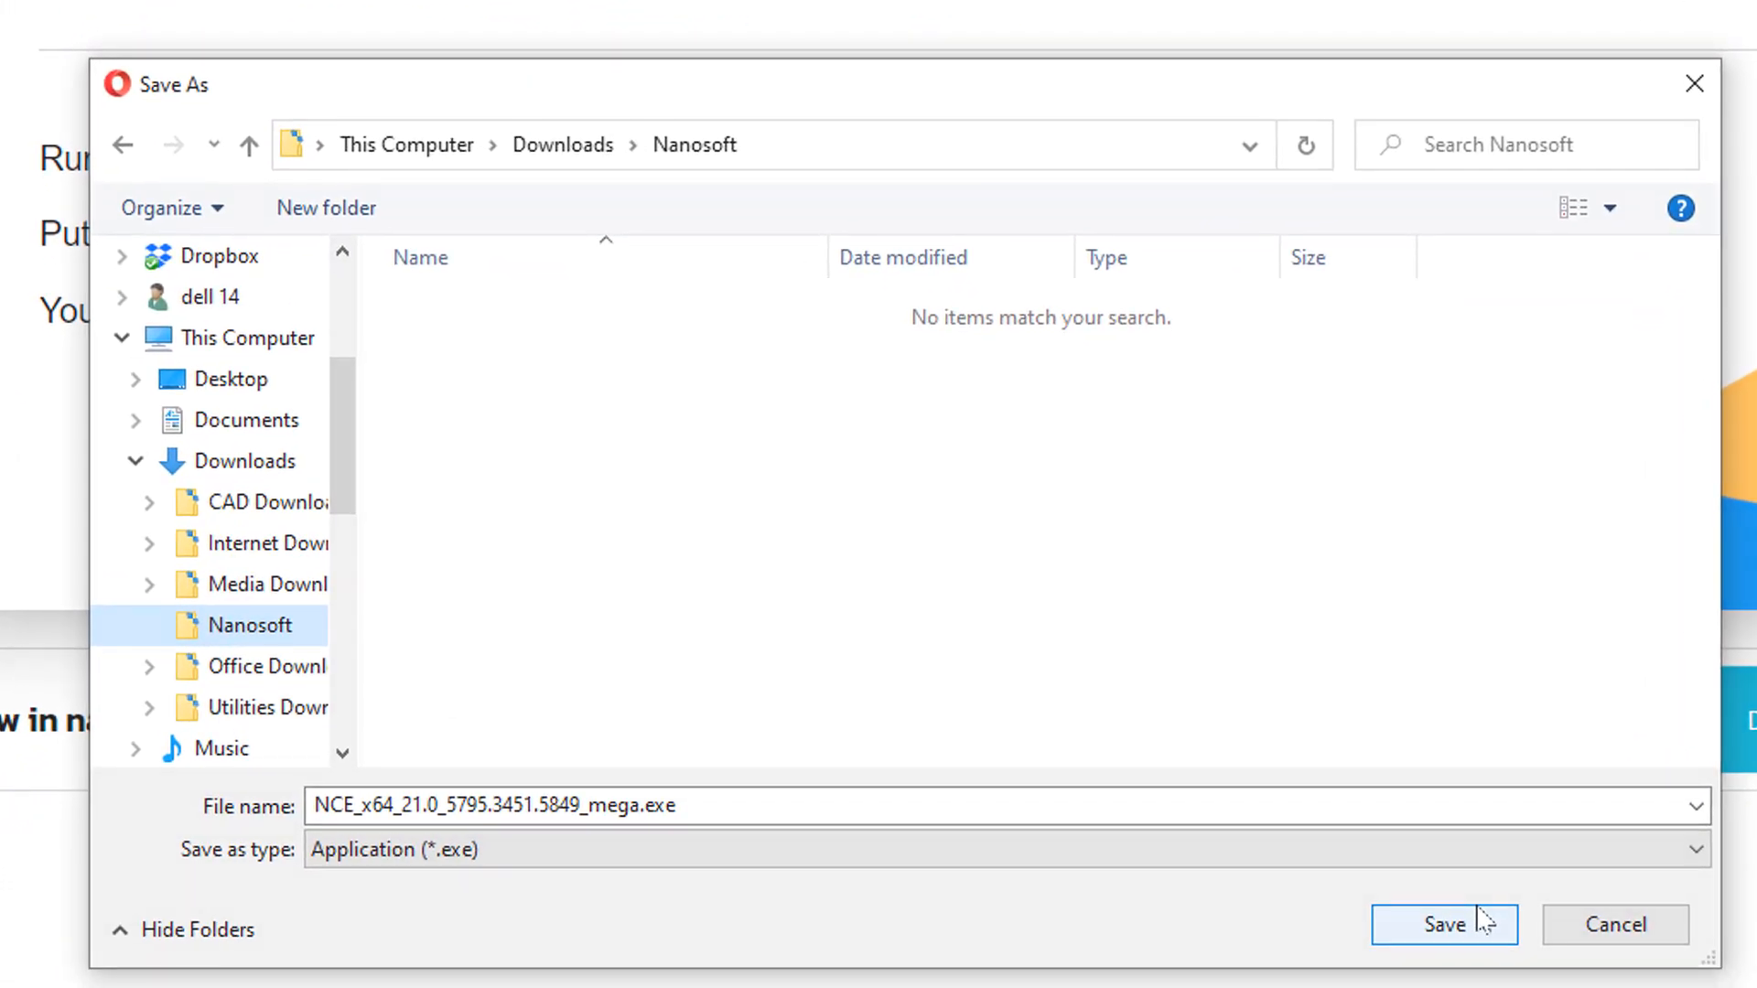
left_click(1444, 924)
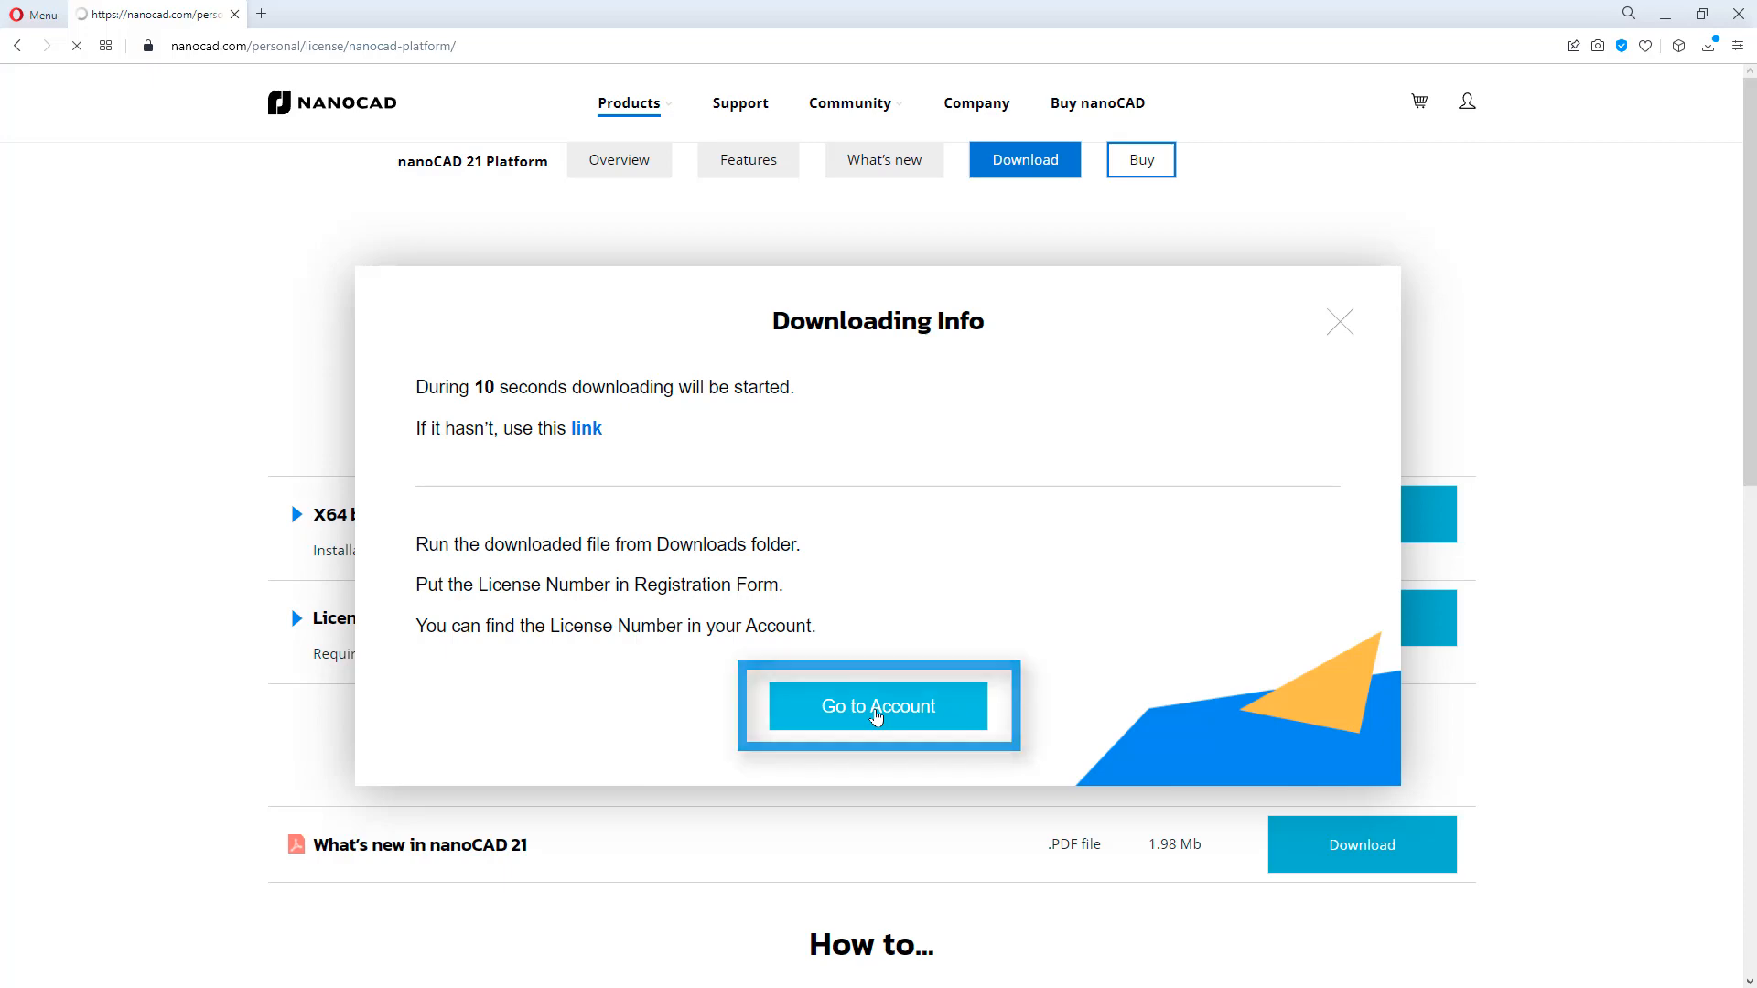
Register a new nanoCAD account and copy its version 21 license number
left_click(879, 706)
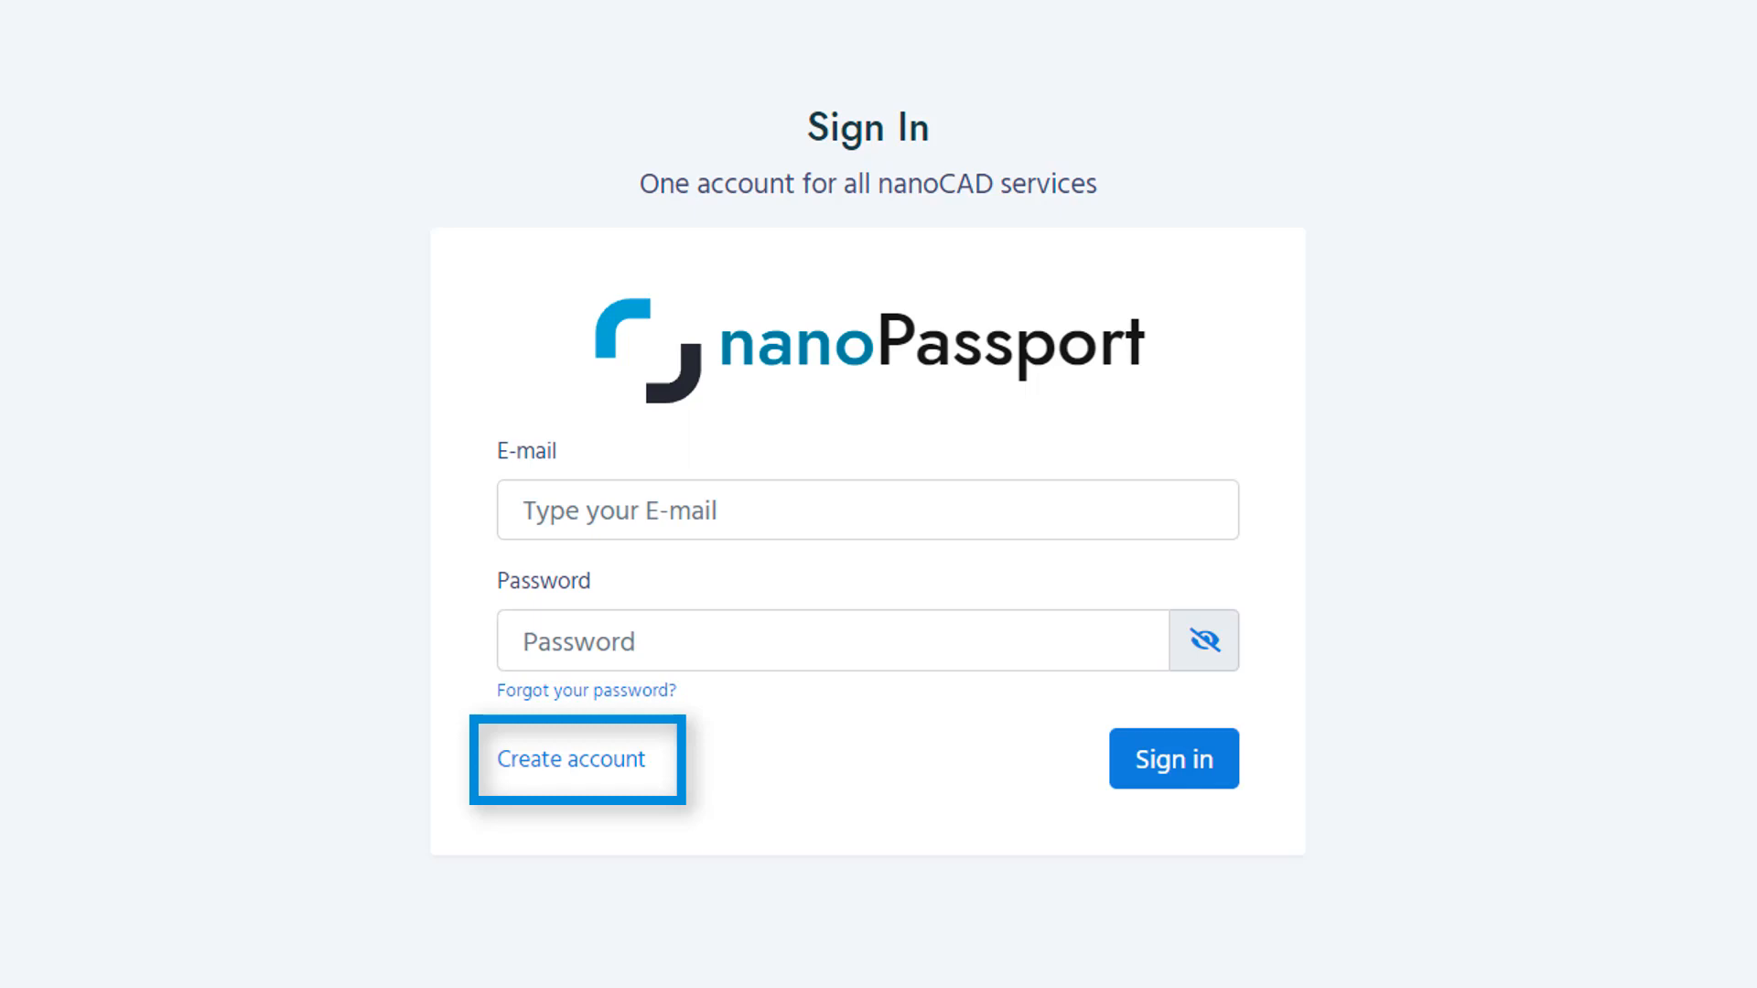
left_click(575, 758)
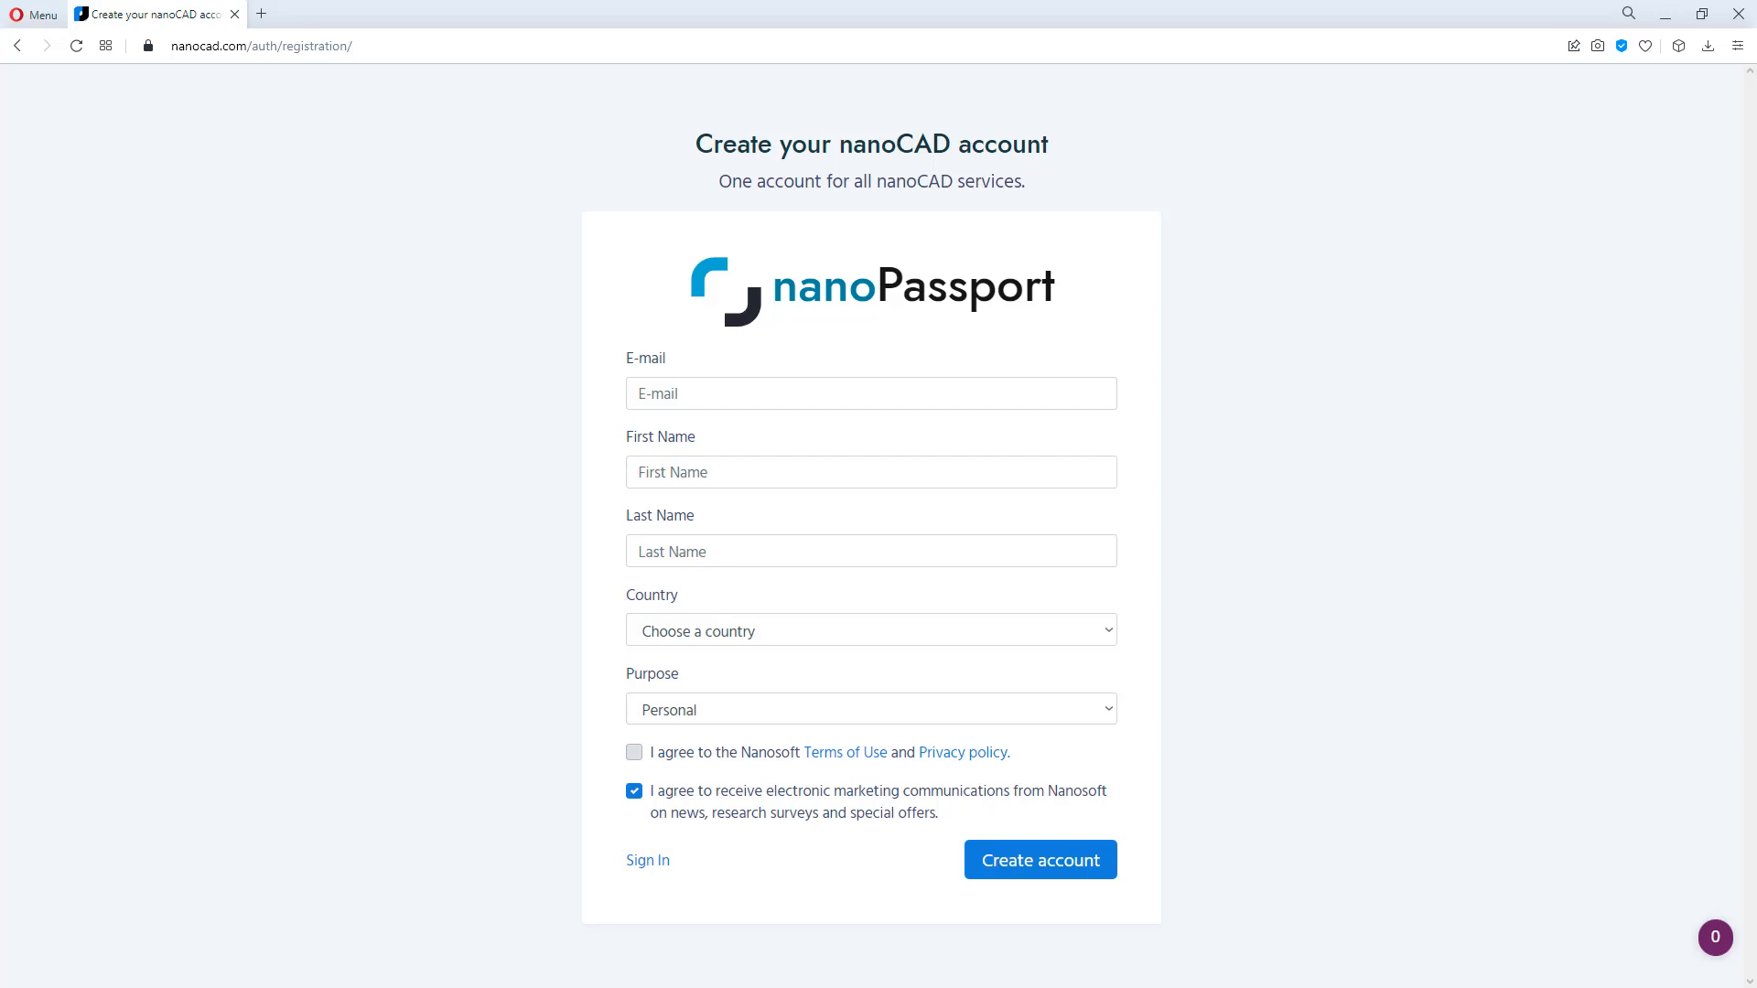
left_click(1037, 859)
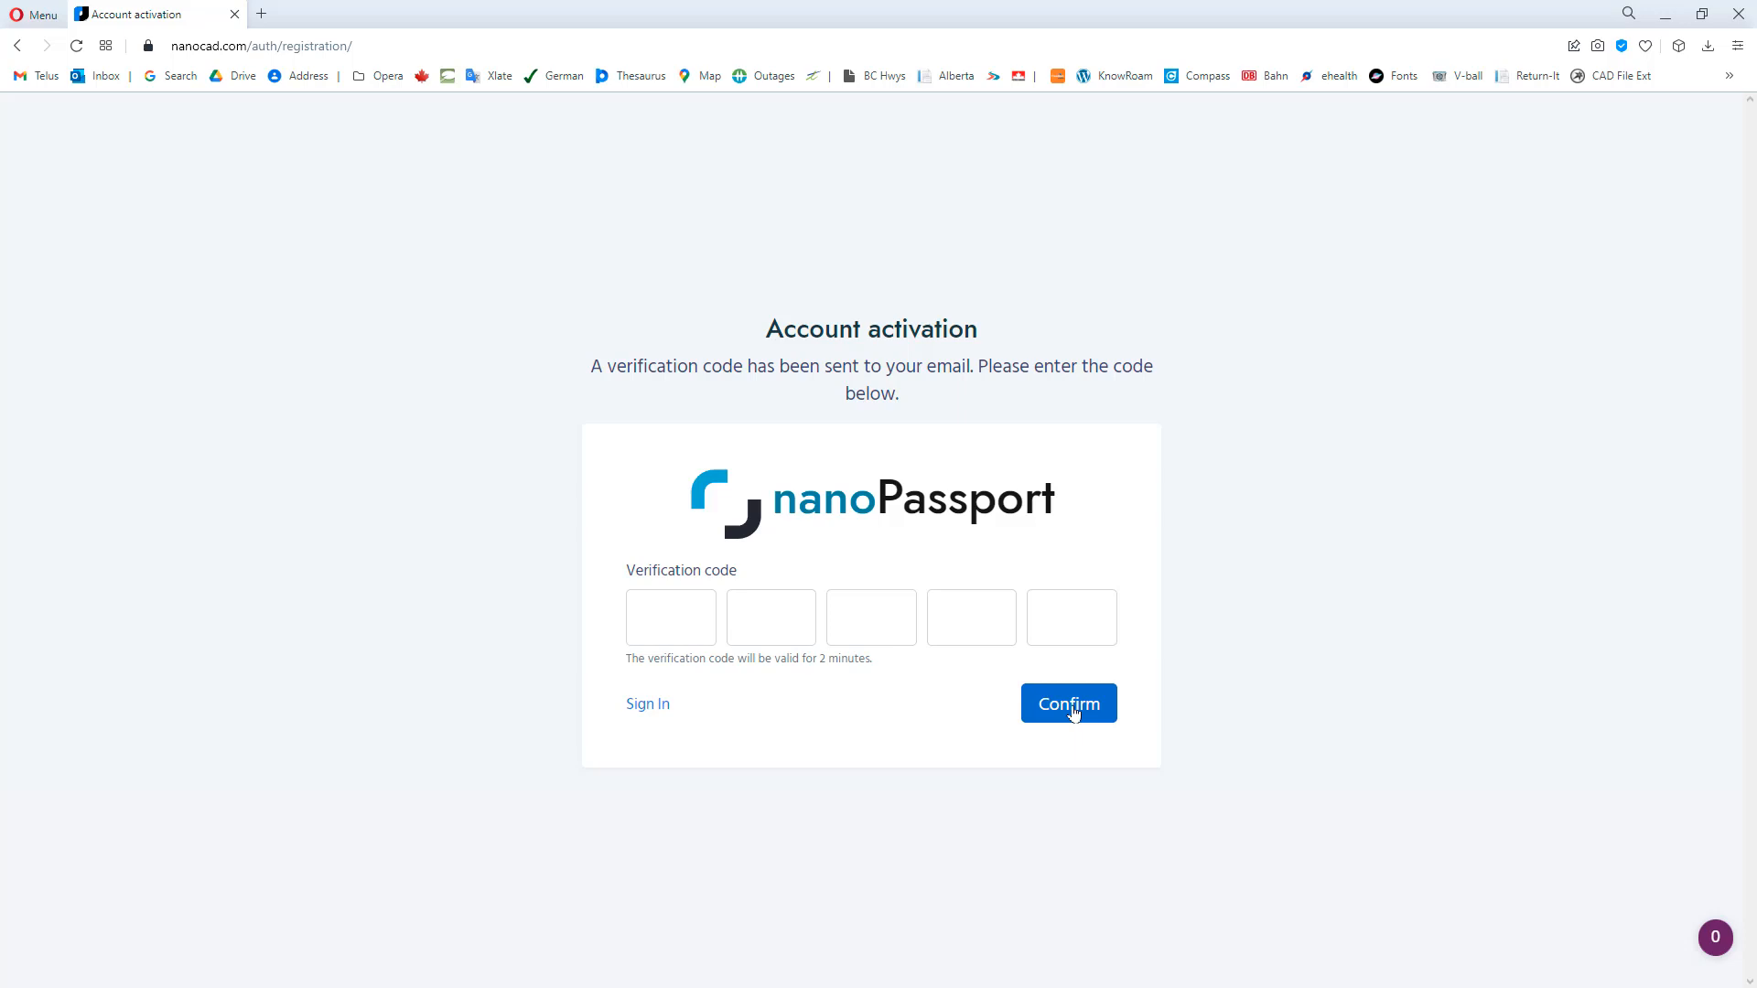
right_click(818, 384)
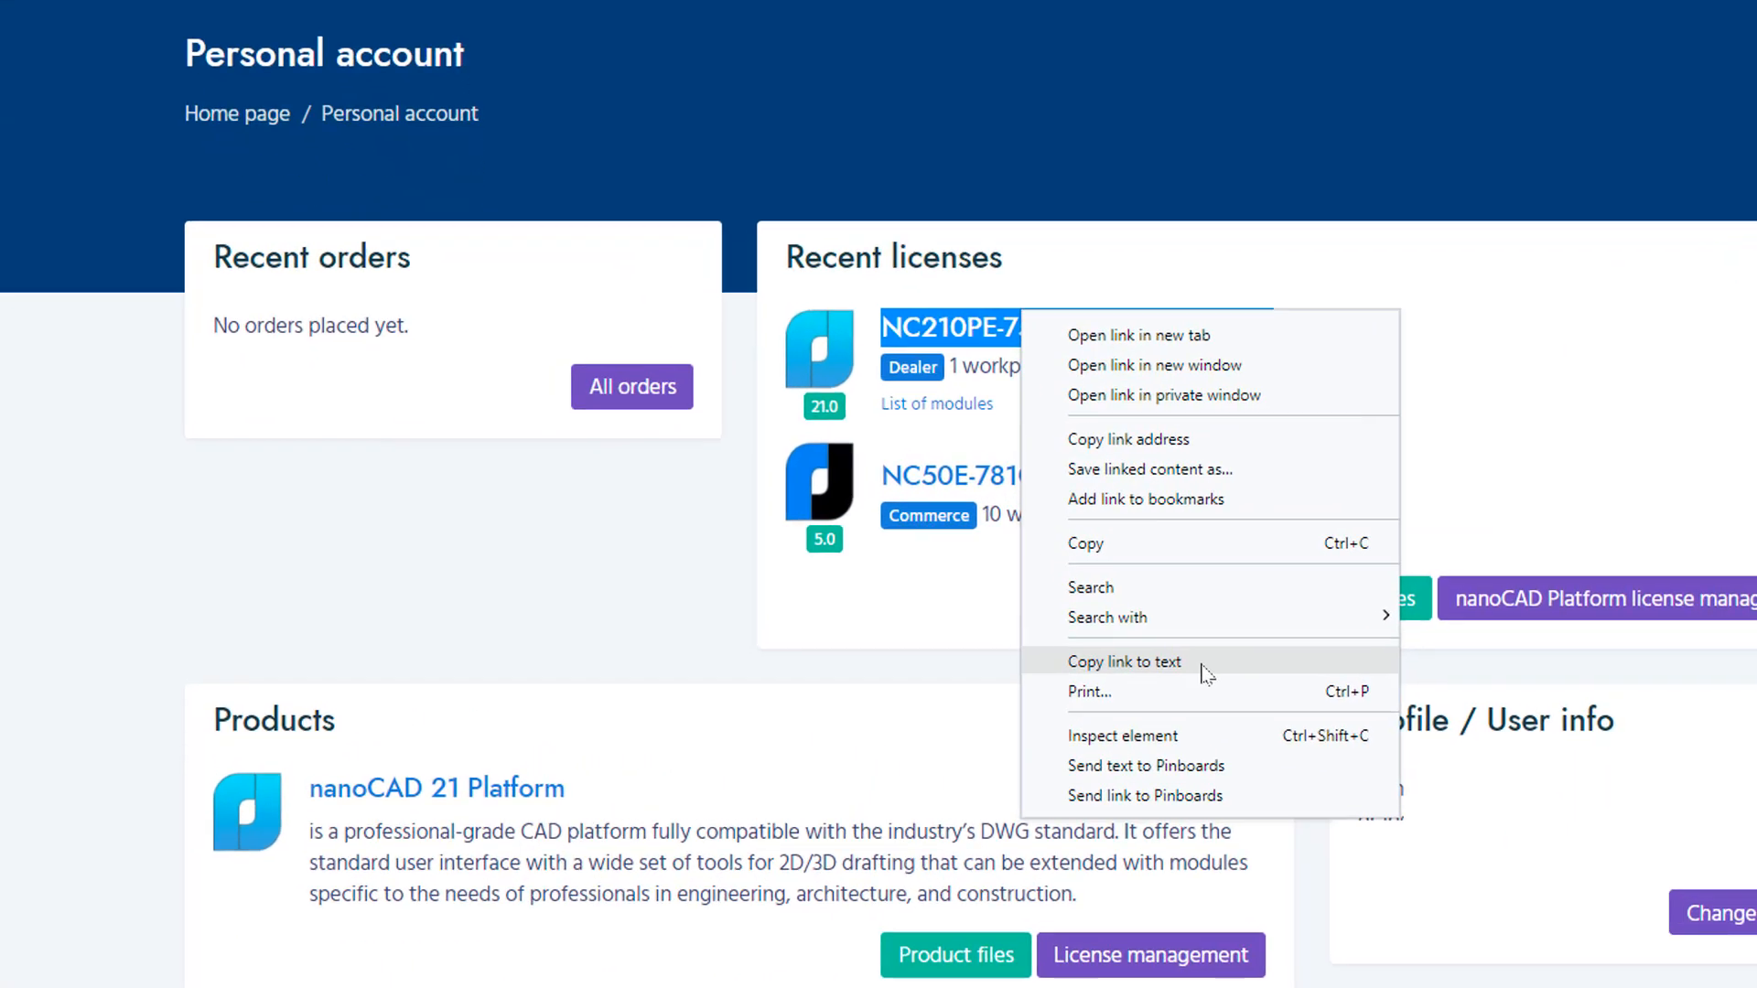
scroll("down", 3)
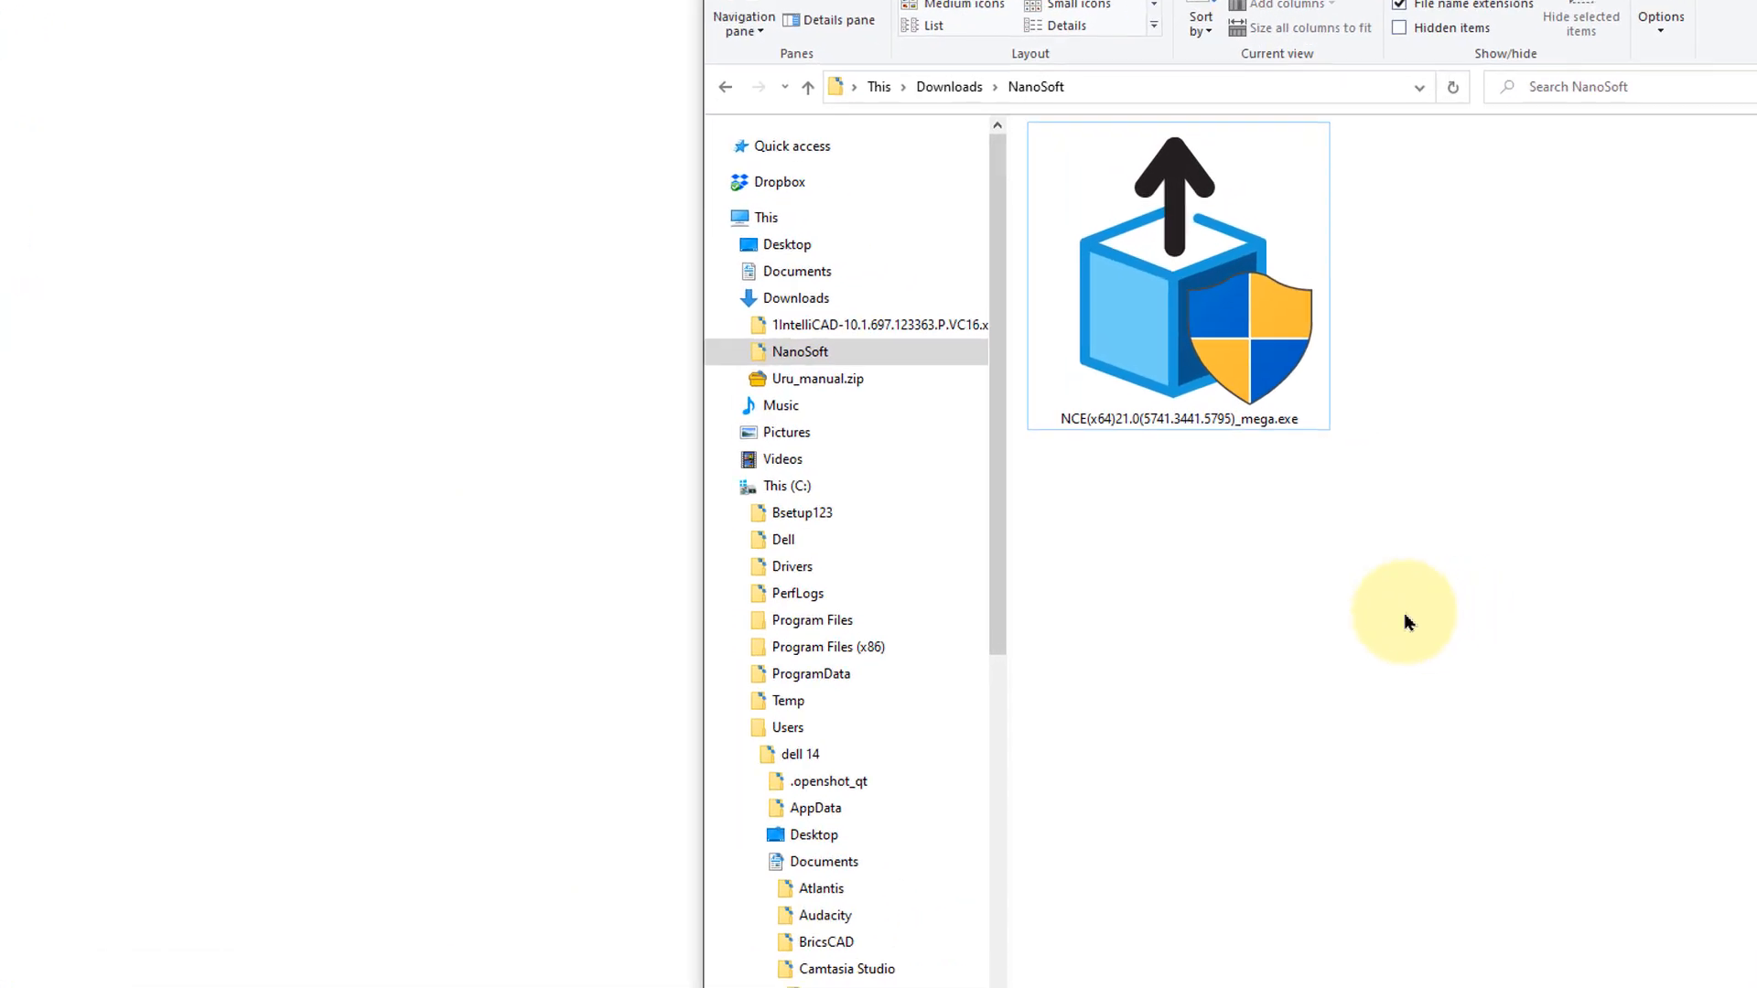
Run NCE x64 21.0 mega.exe from the Downloads\NanoSoft folder
double_click(1177, 279)
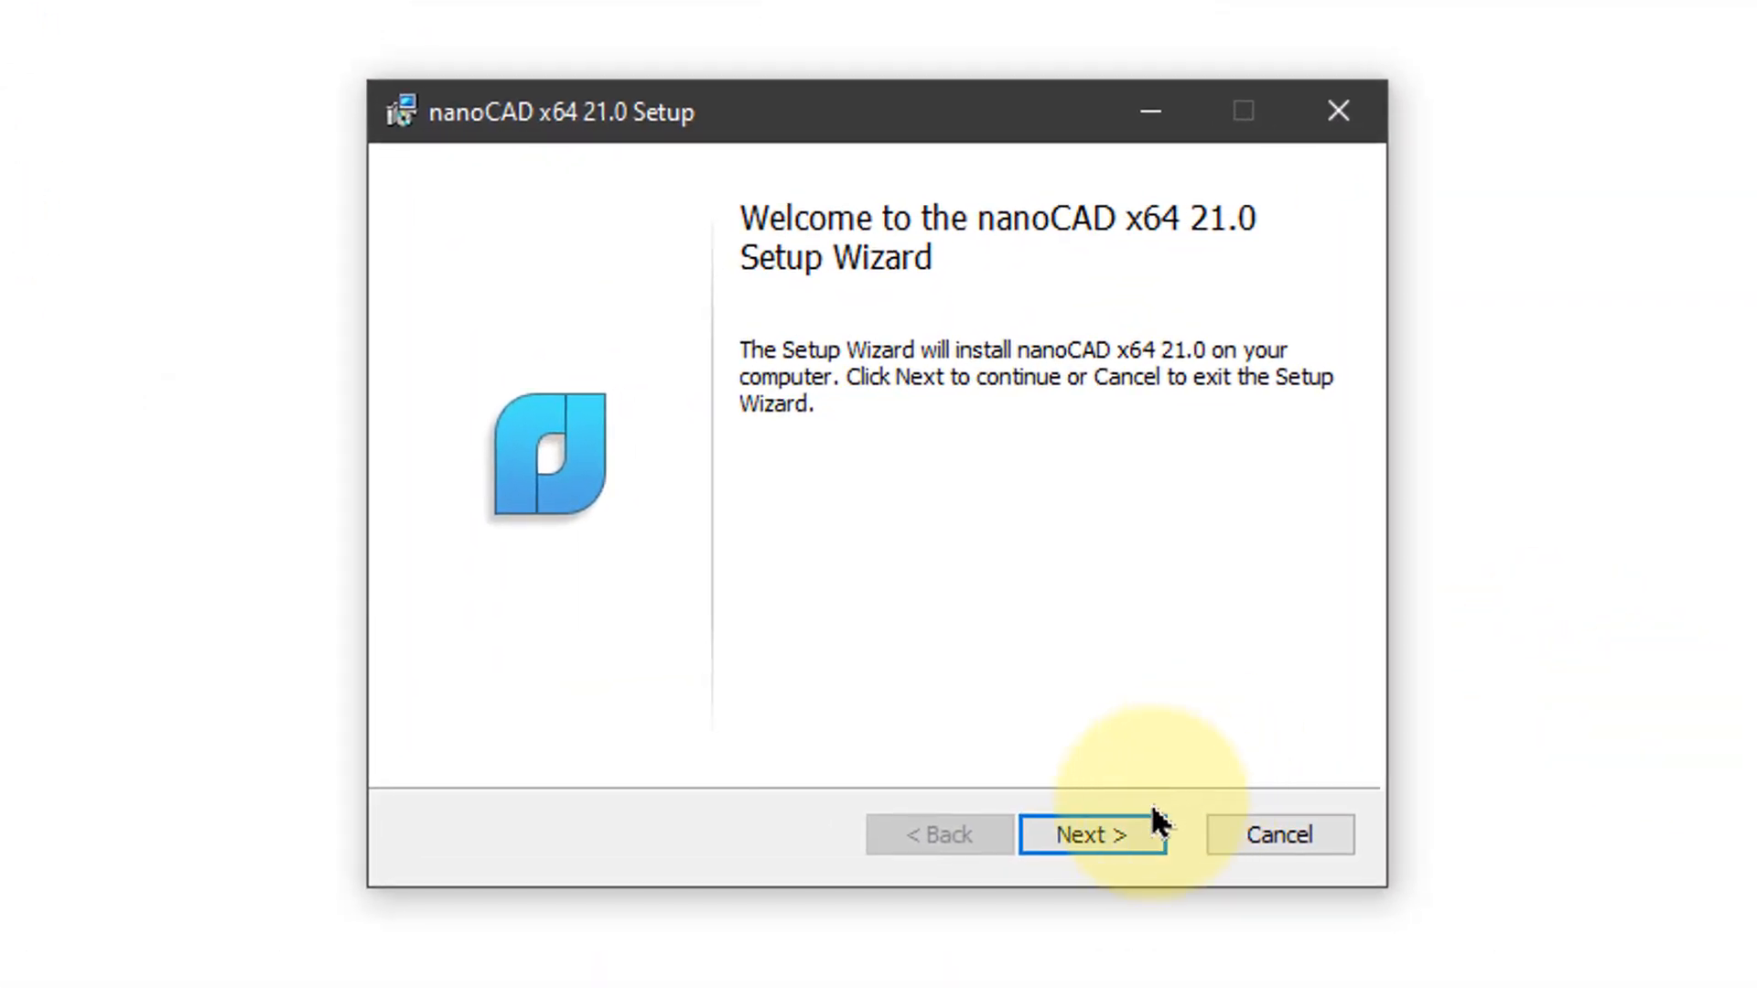
Accept the license, enter the serial as customer information, and keep the default install folder
left_click(1091, 834)
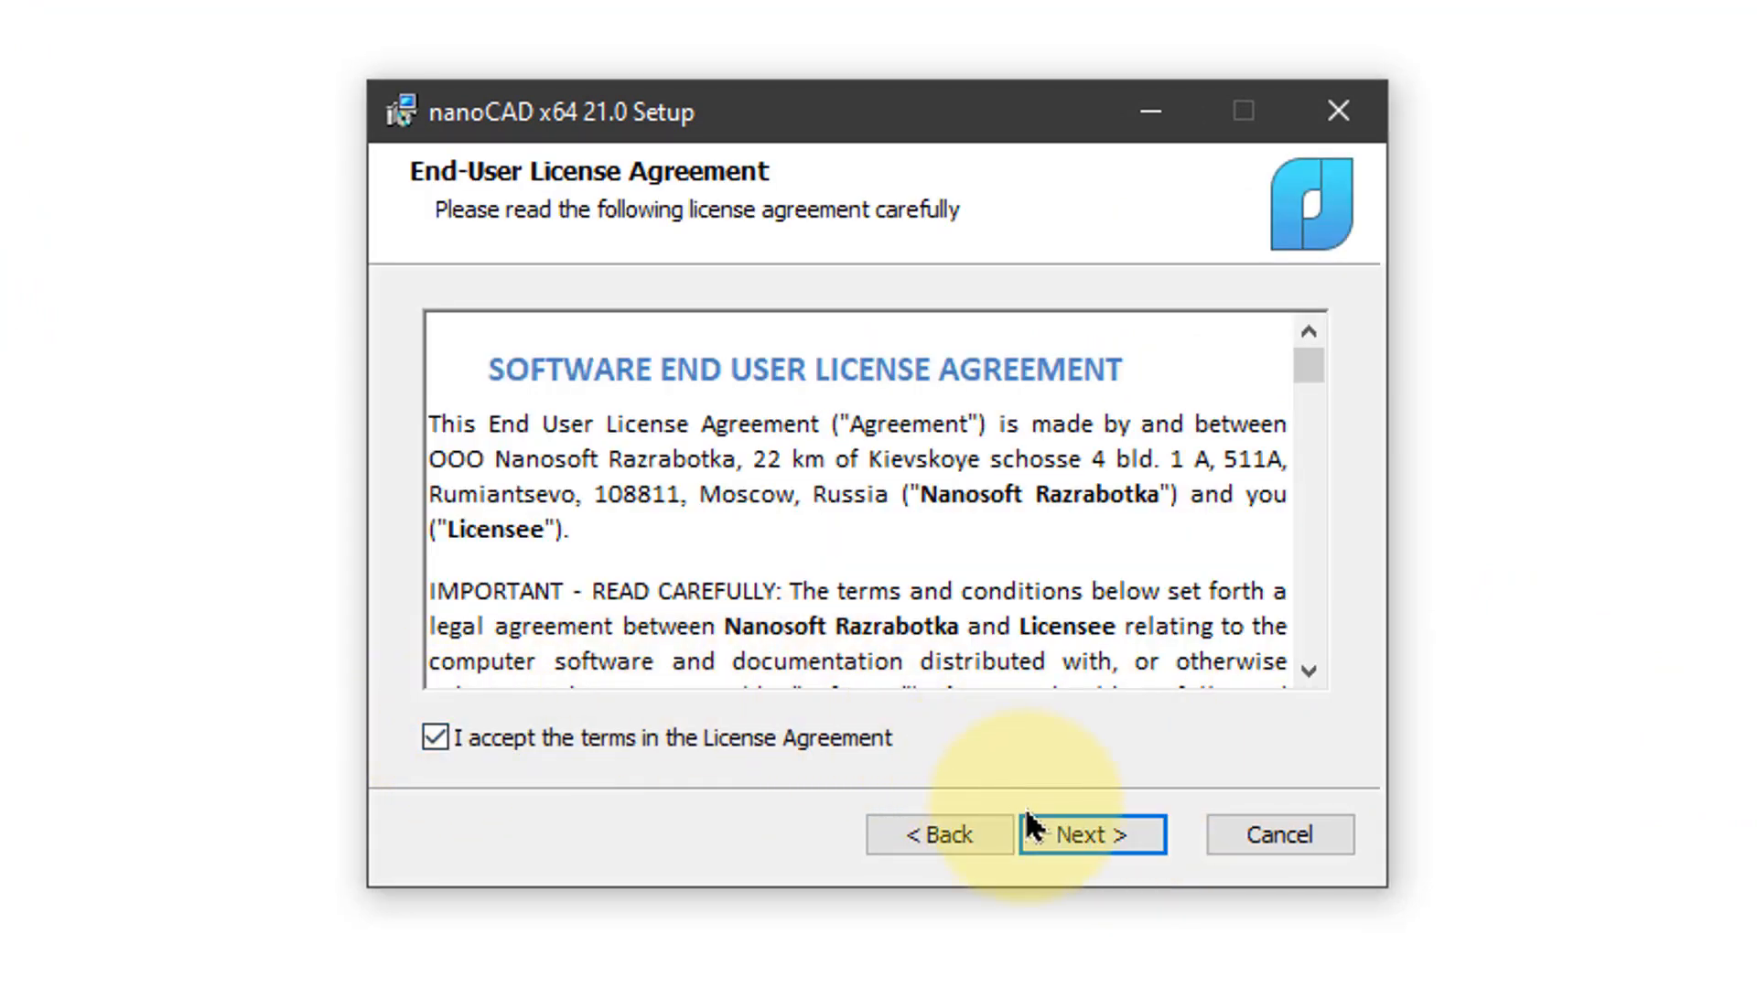
left_click(1091, 834)
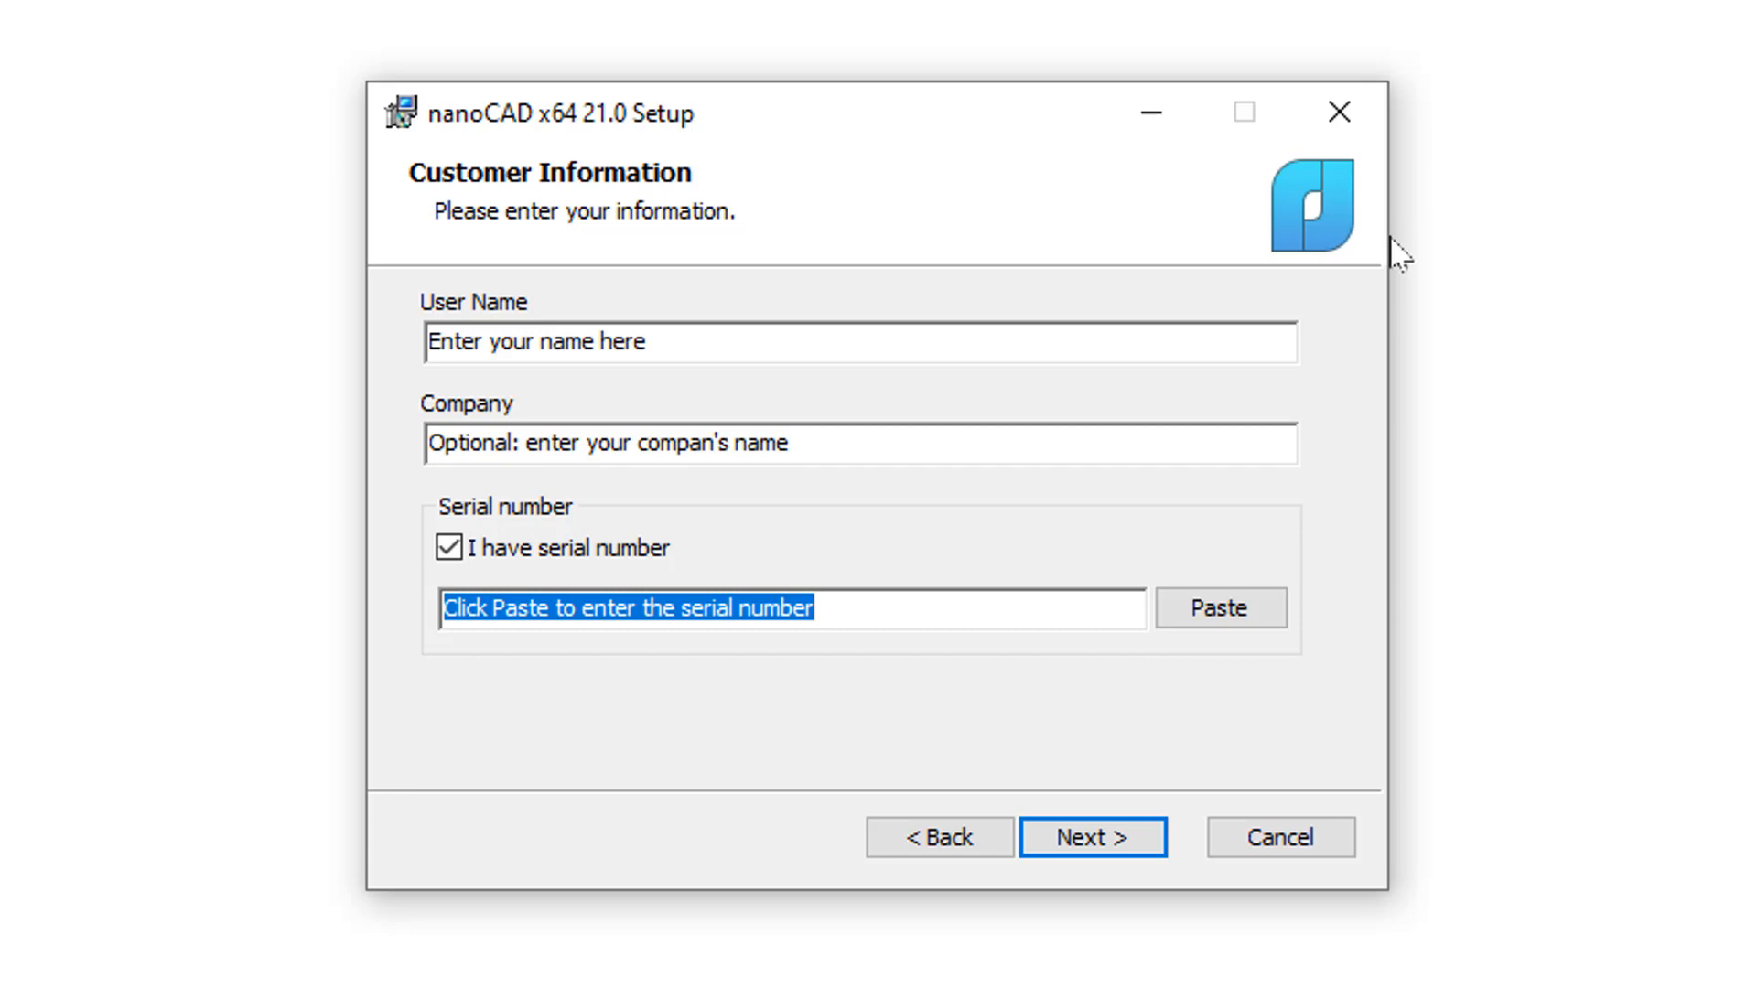
left_click(1092, 835)
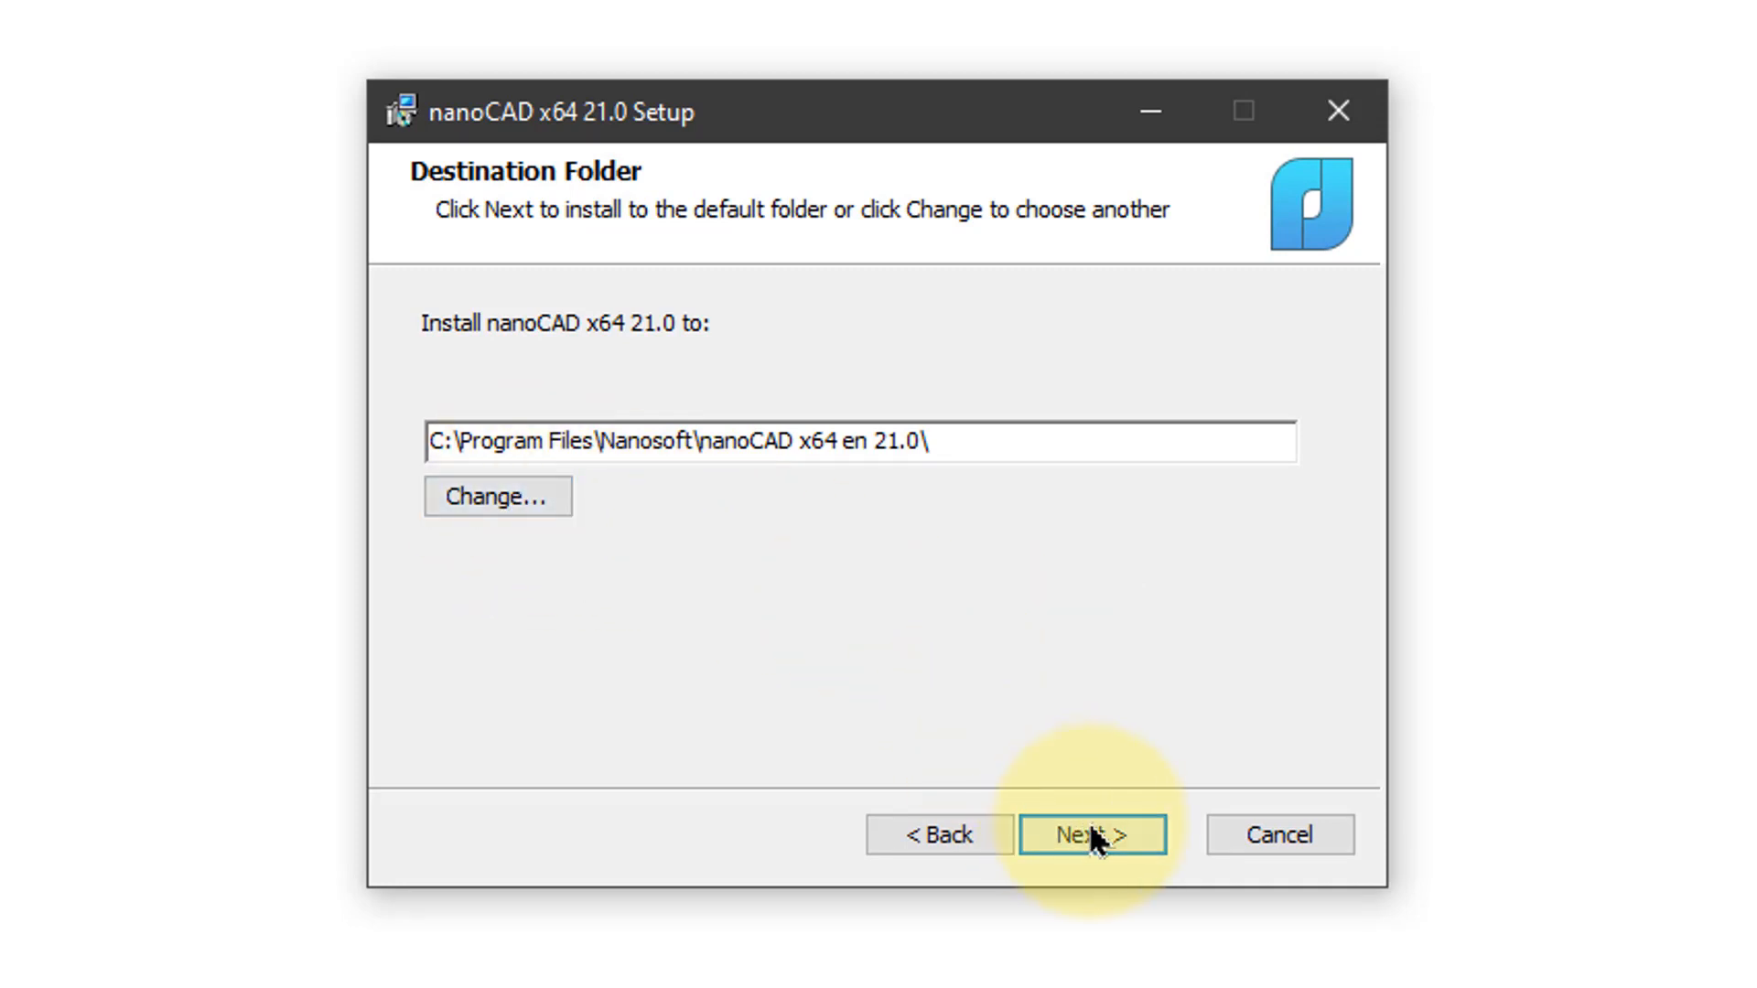
left_click(1091, 834)
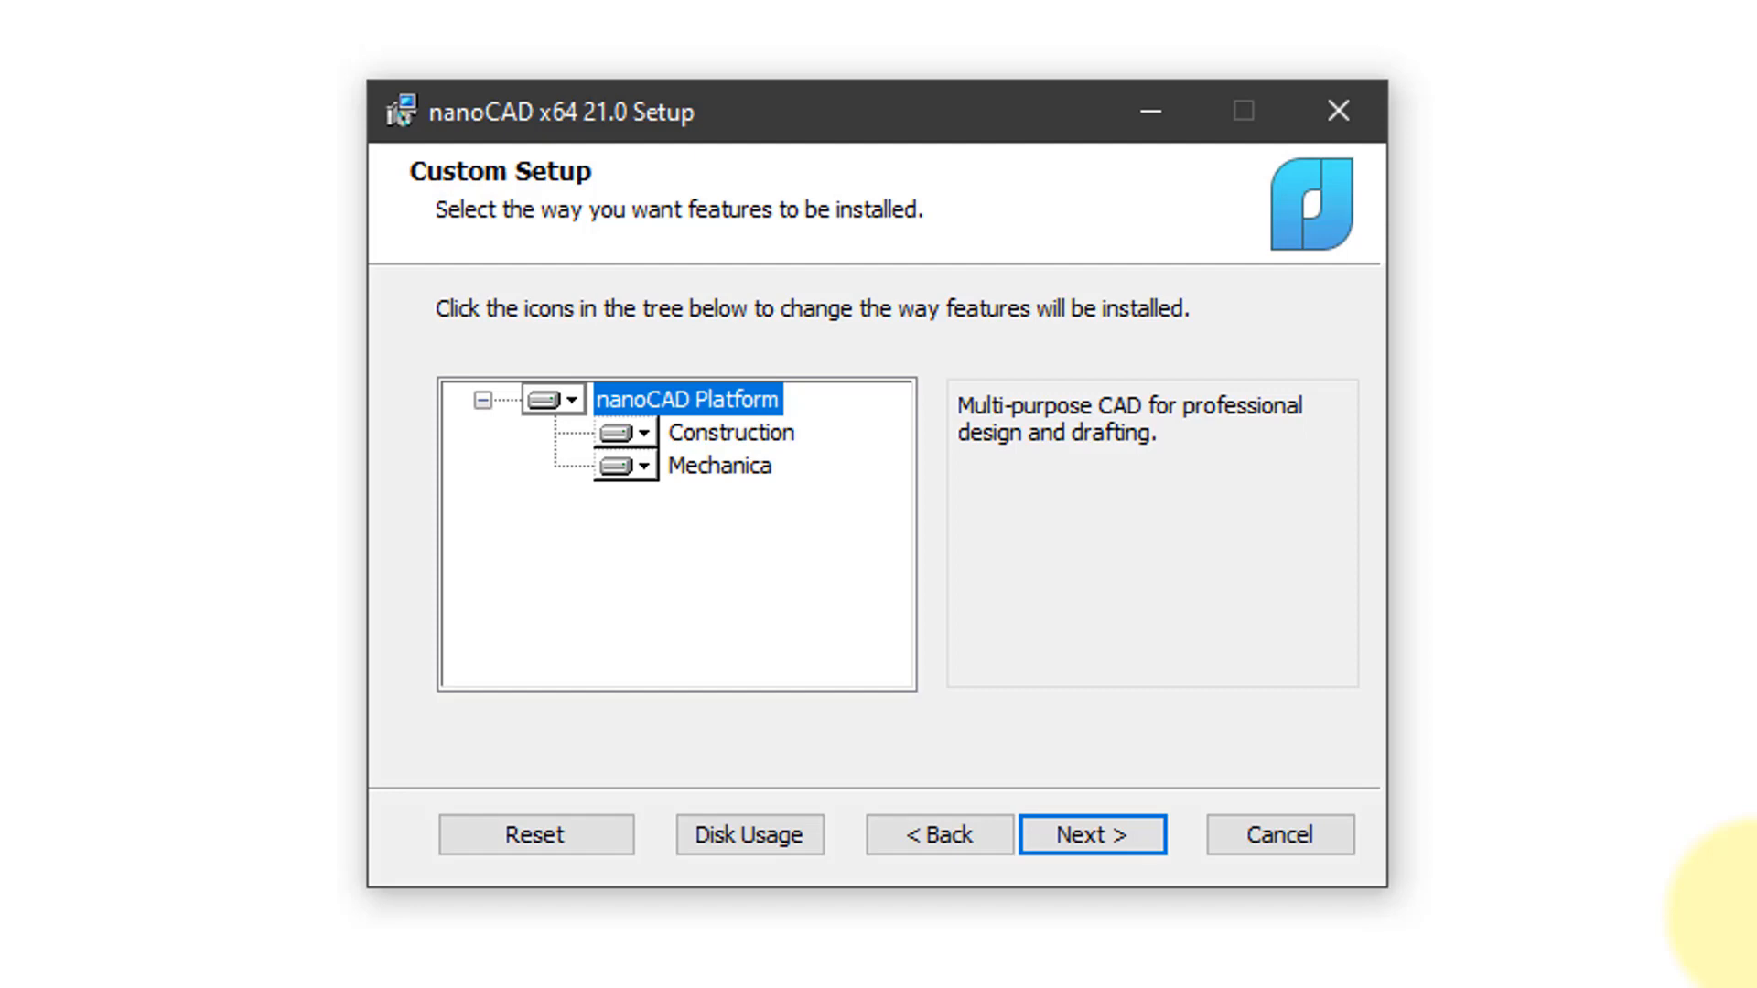
mouse_move(1690, 689)
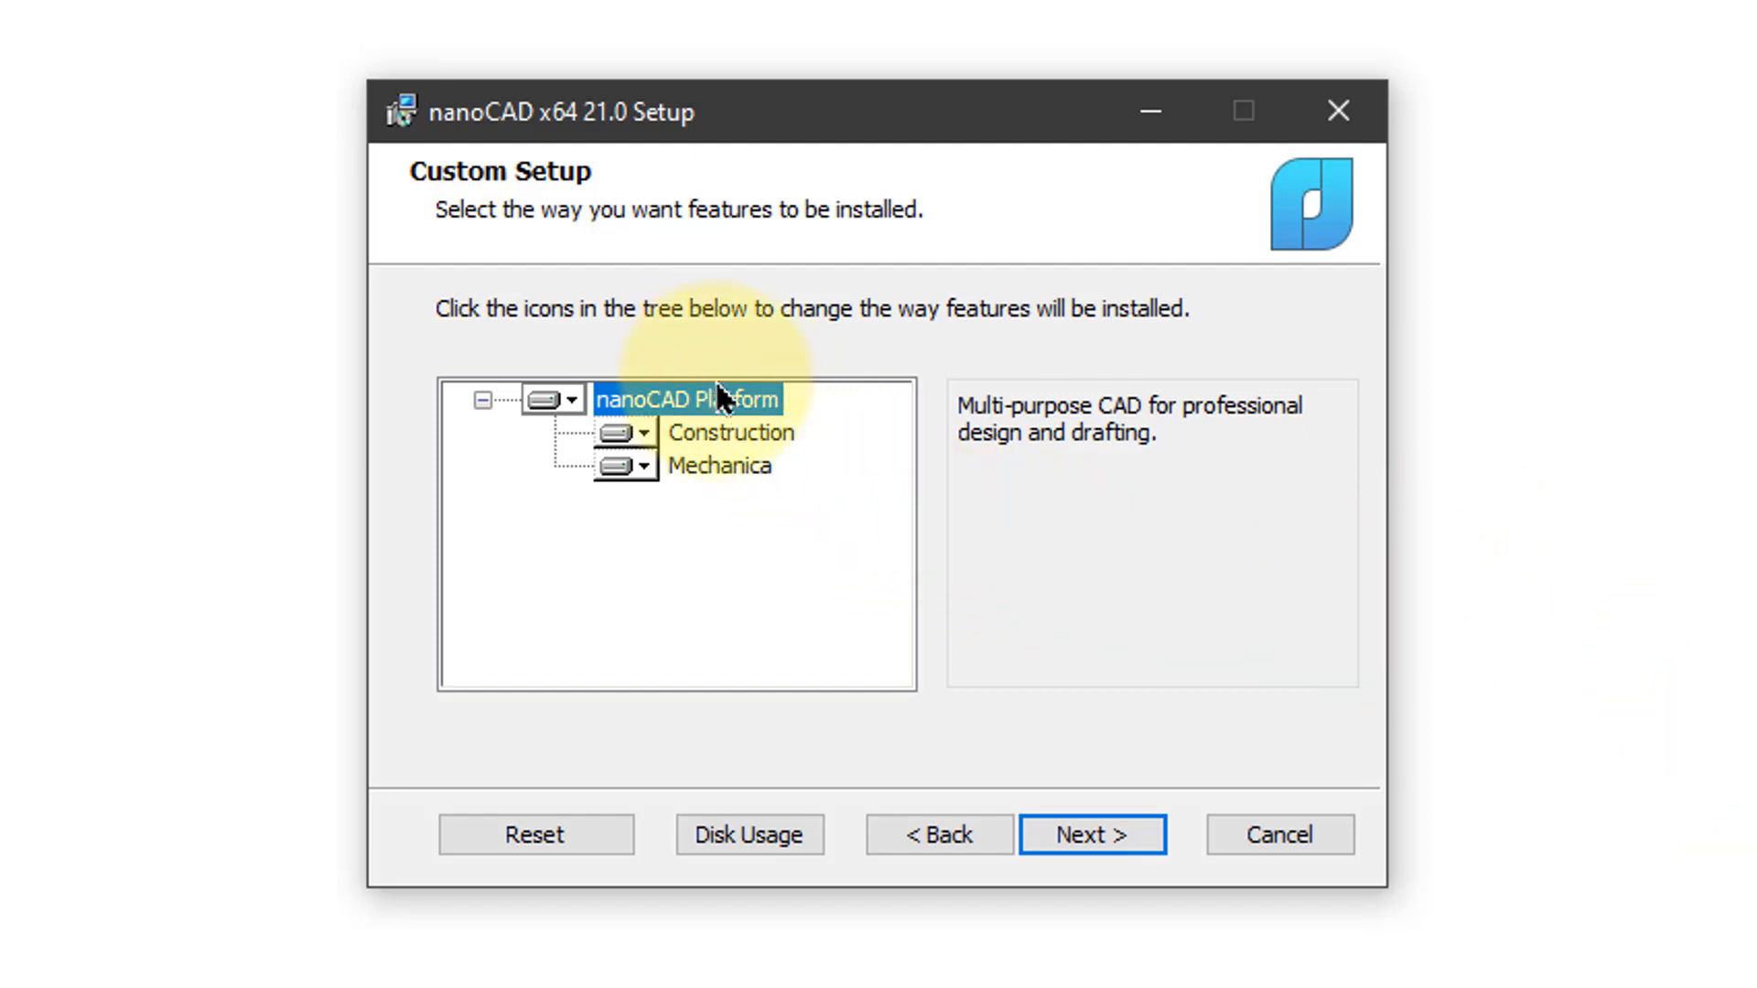
mouse_move(760, 468)
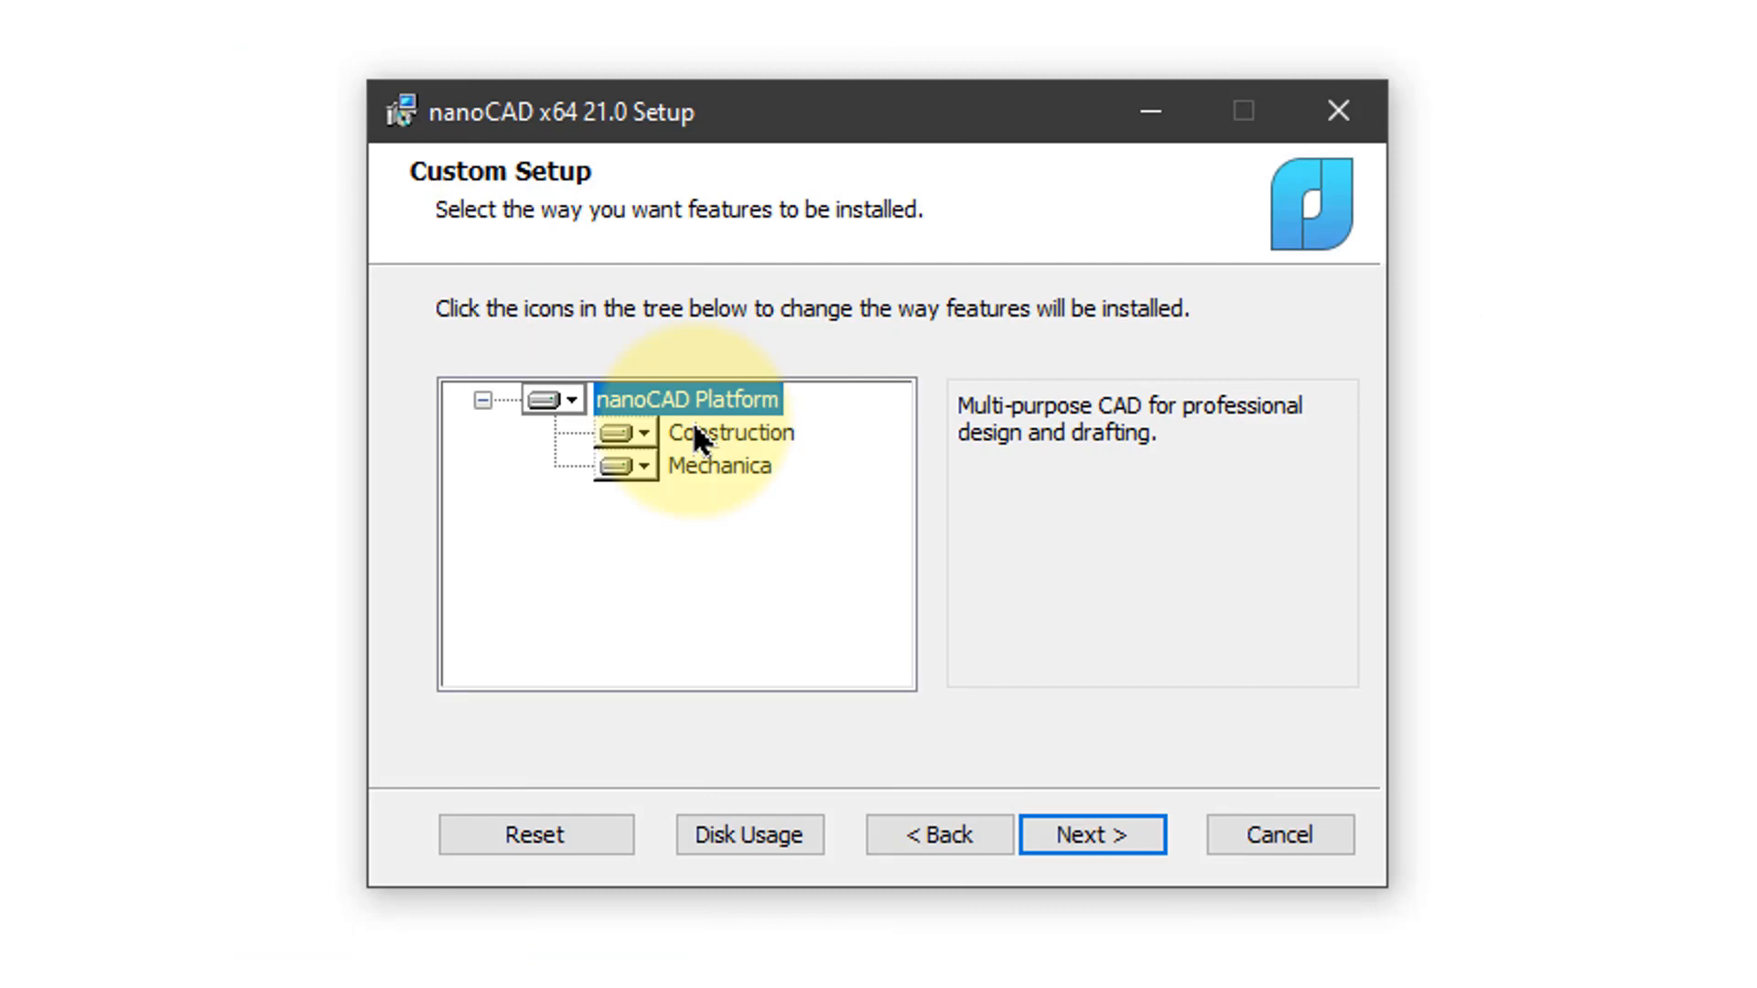
Select nanoCAD Platform with the Construction and Mechanica modules for installation
left_click(729, 433)
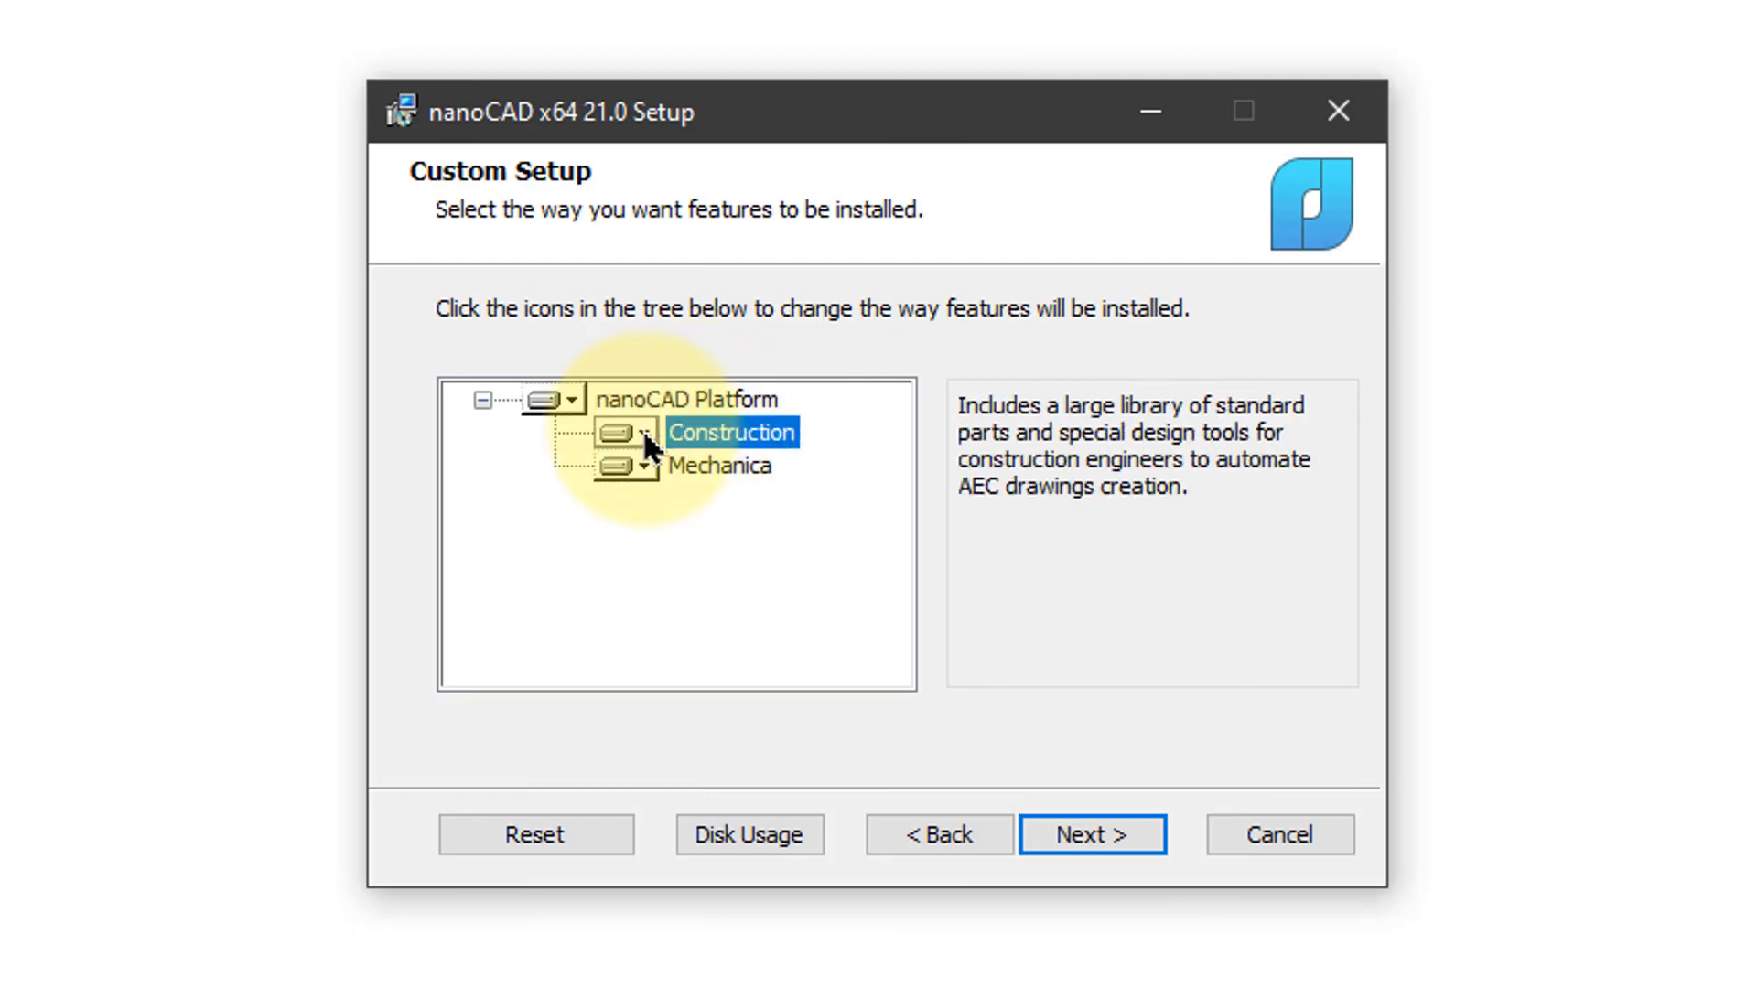
left_click(639, 433)
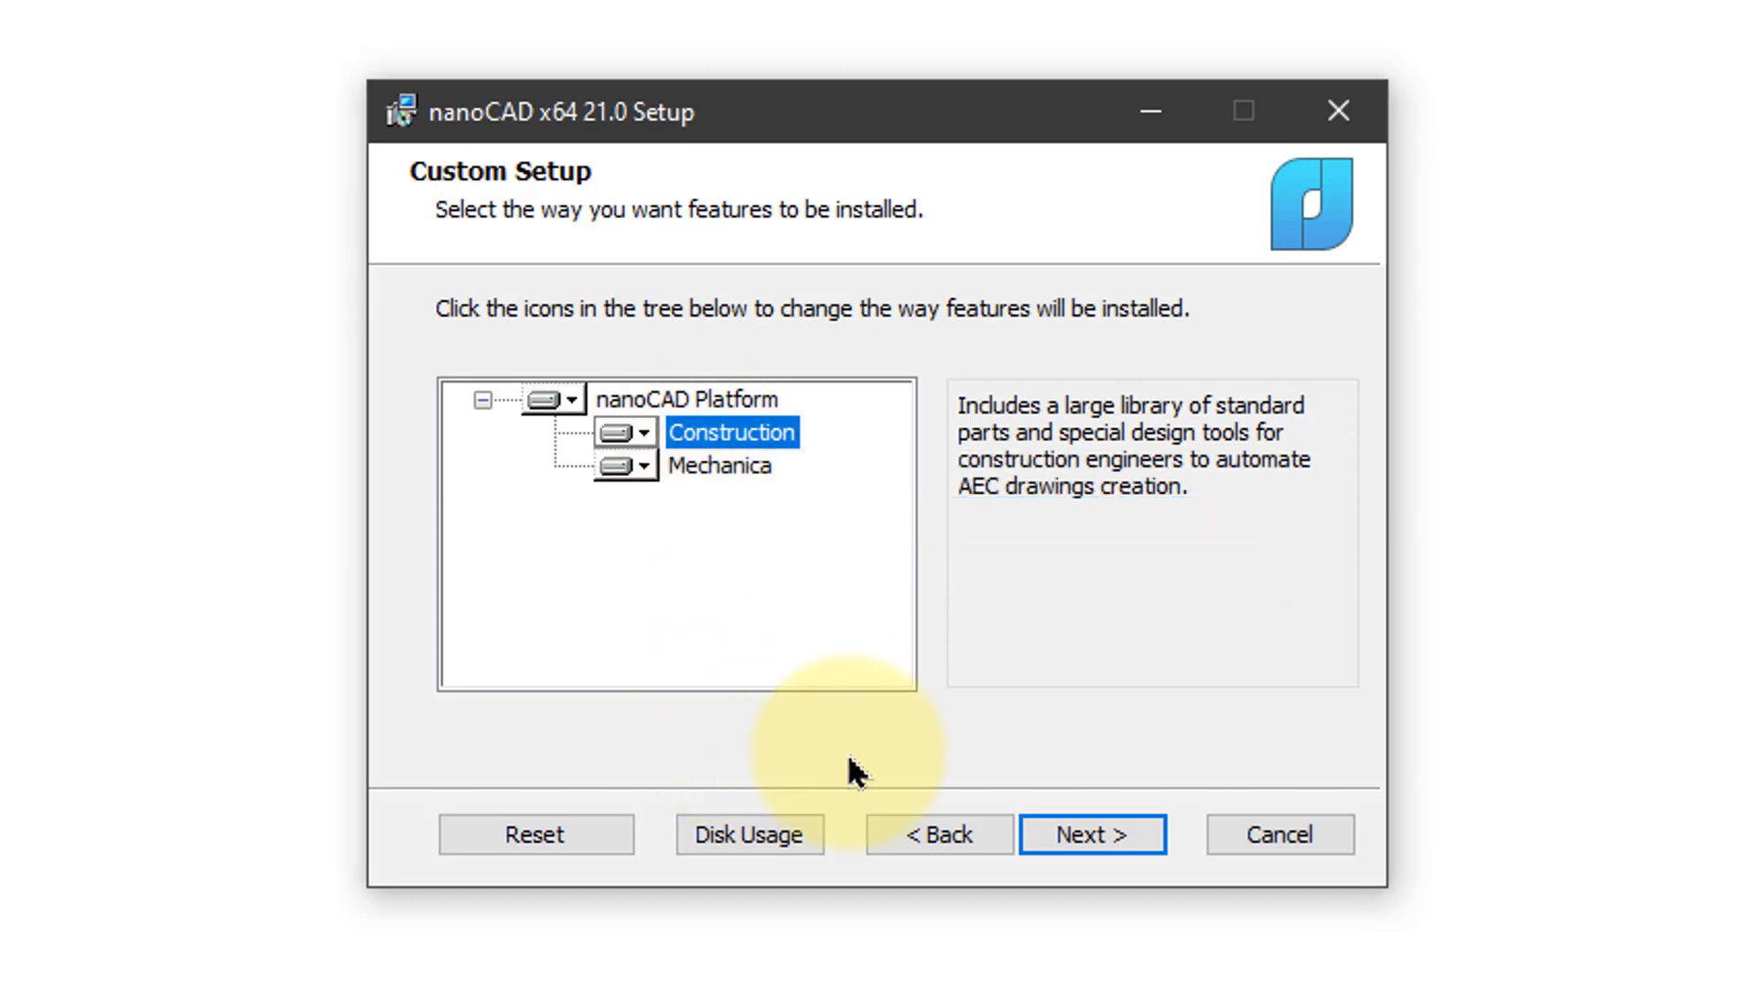
left_click(1089, 834)
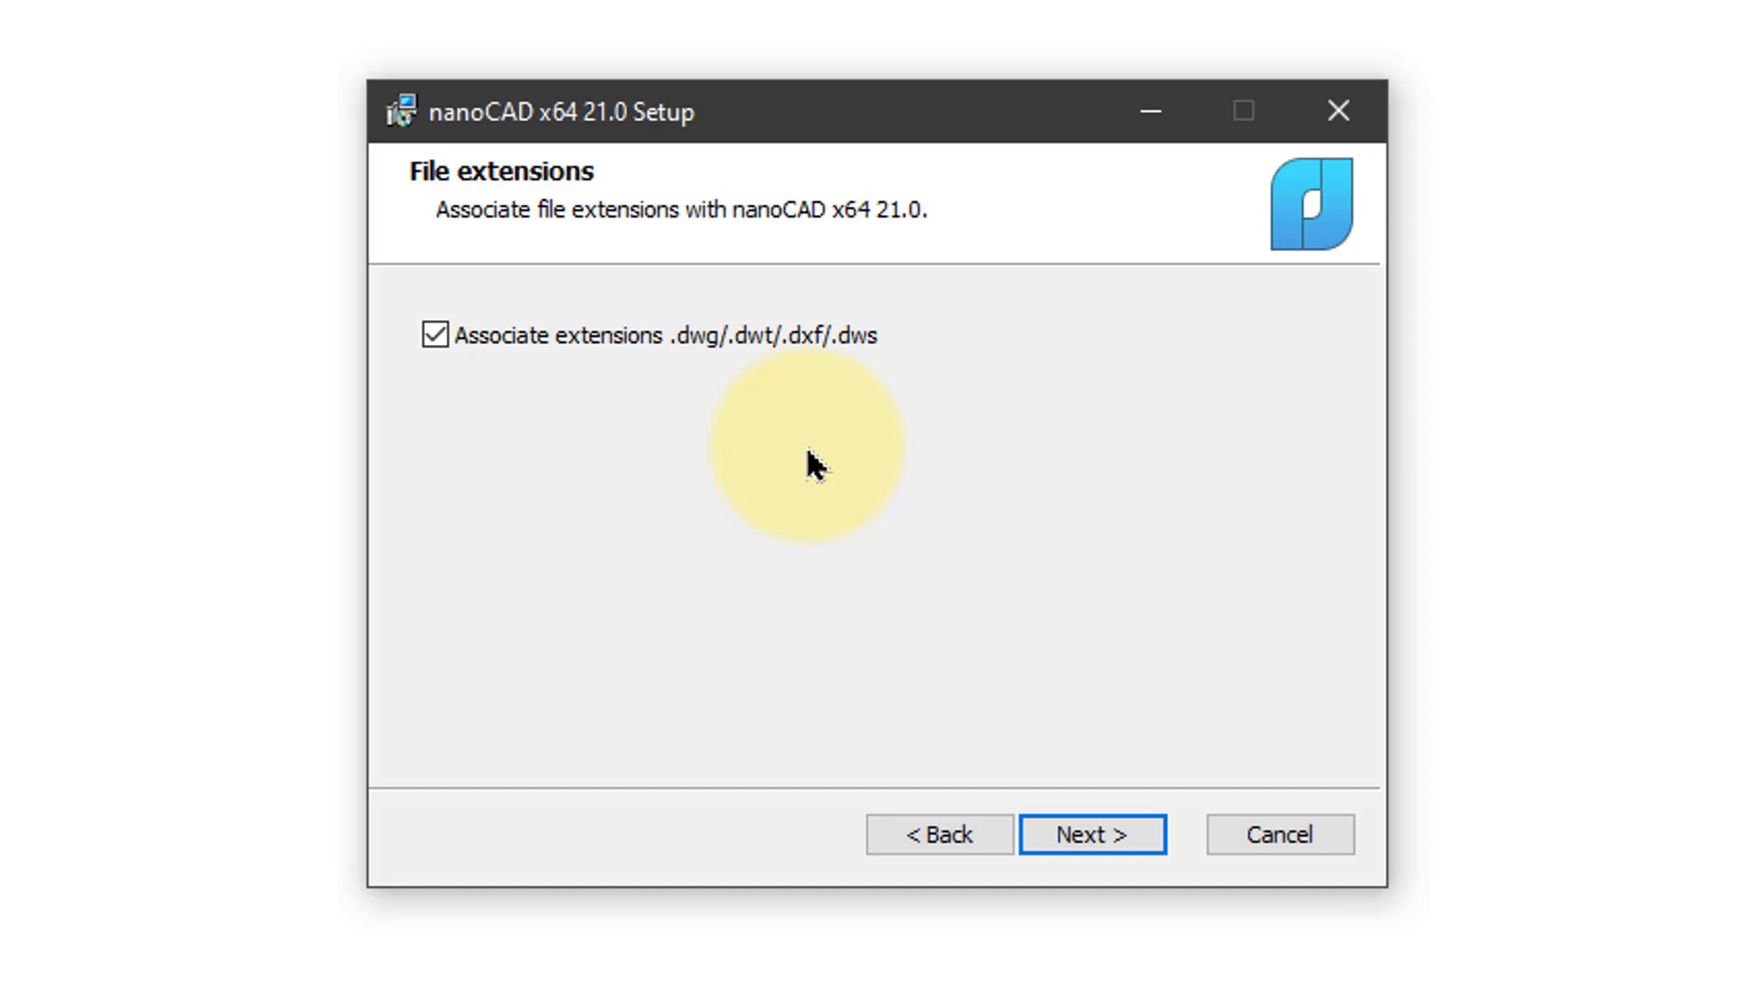
mouse_move(778, 413)
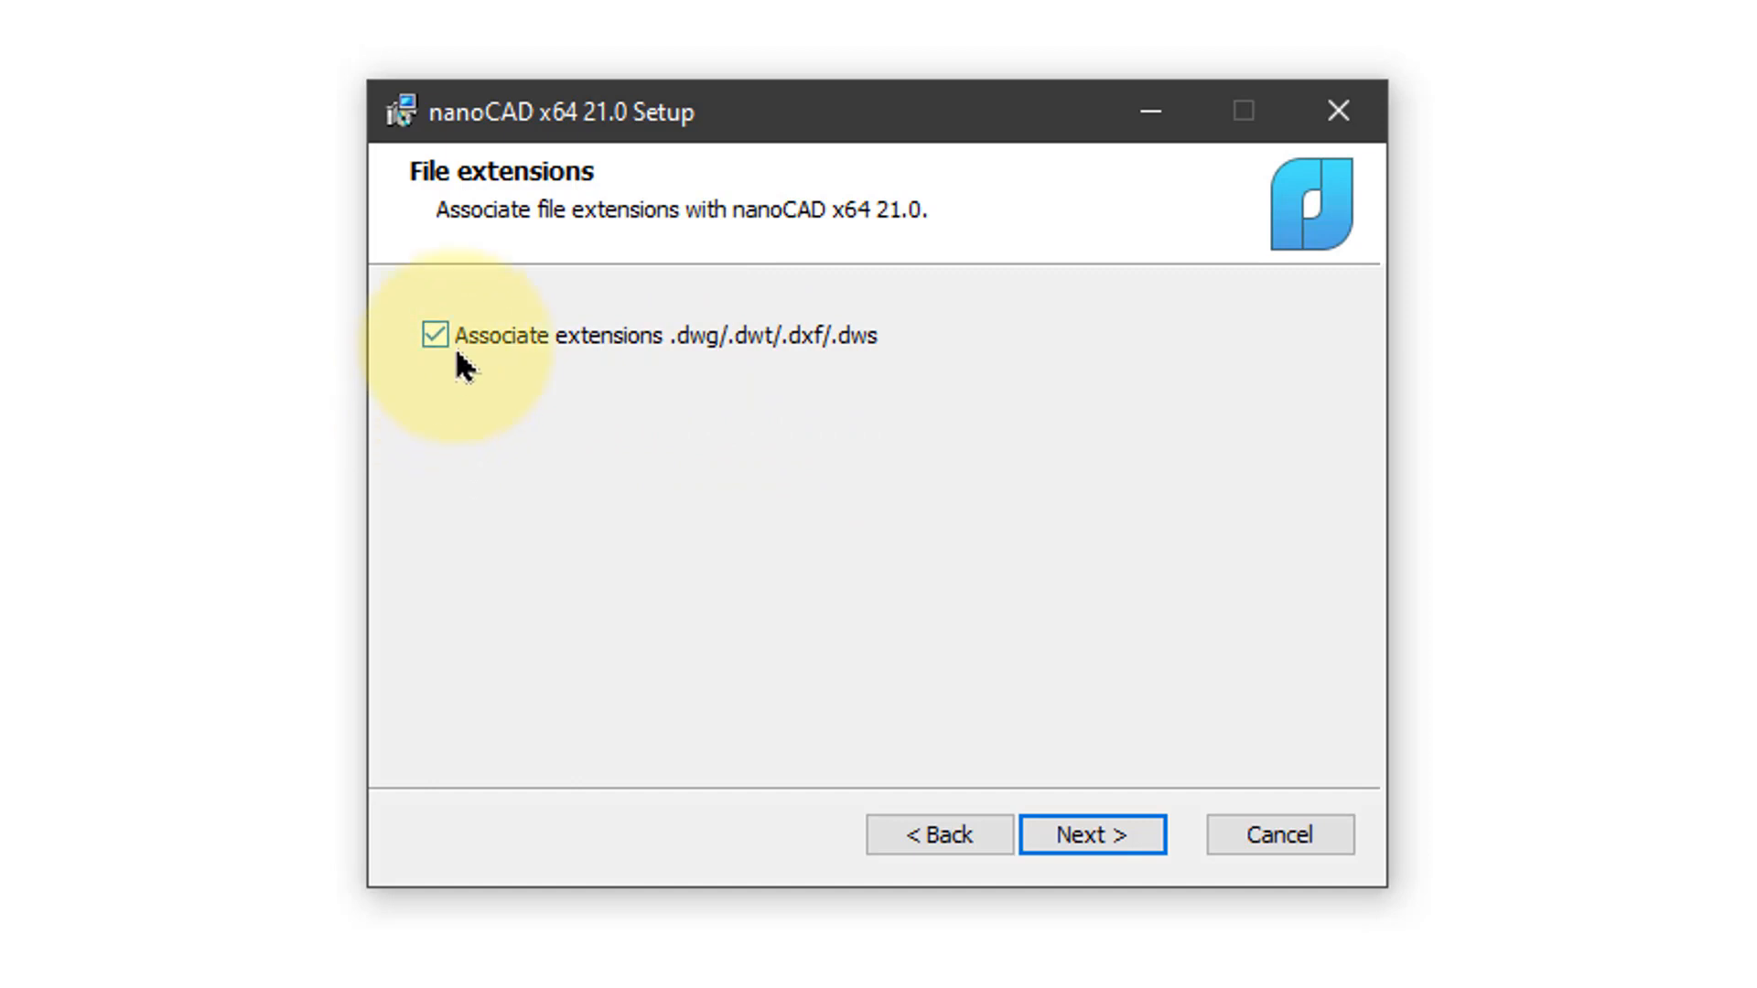
Install with .dwg/.dwt/.dxf/.dws associations and finish with RegWizard launch enabled
left_click(1090, 833)
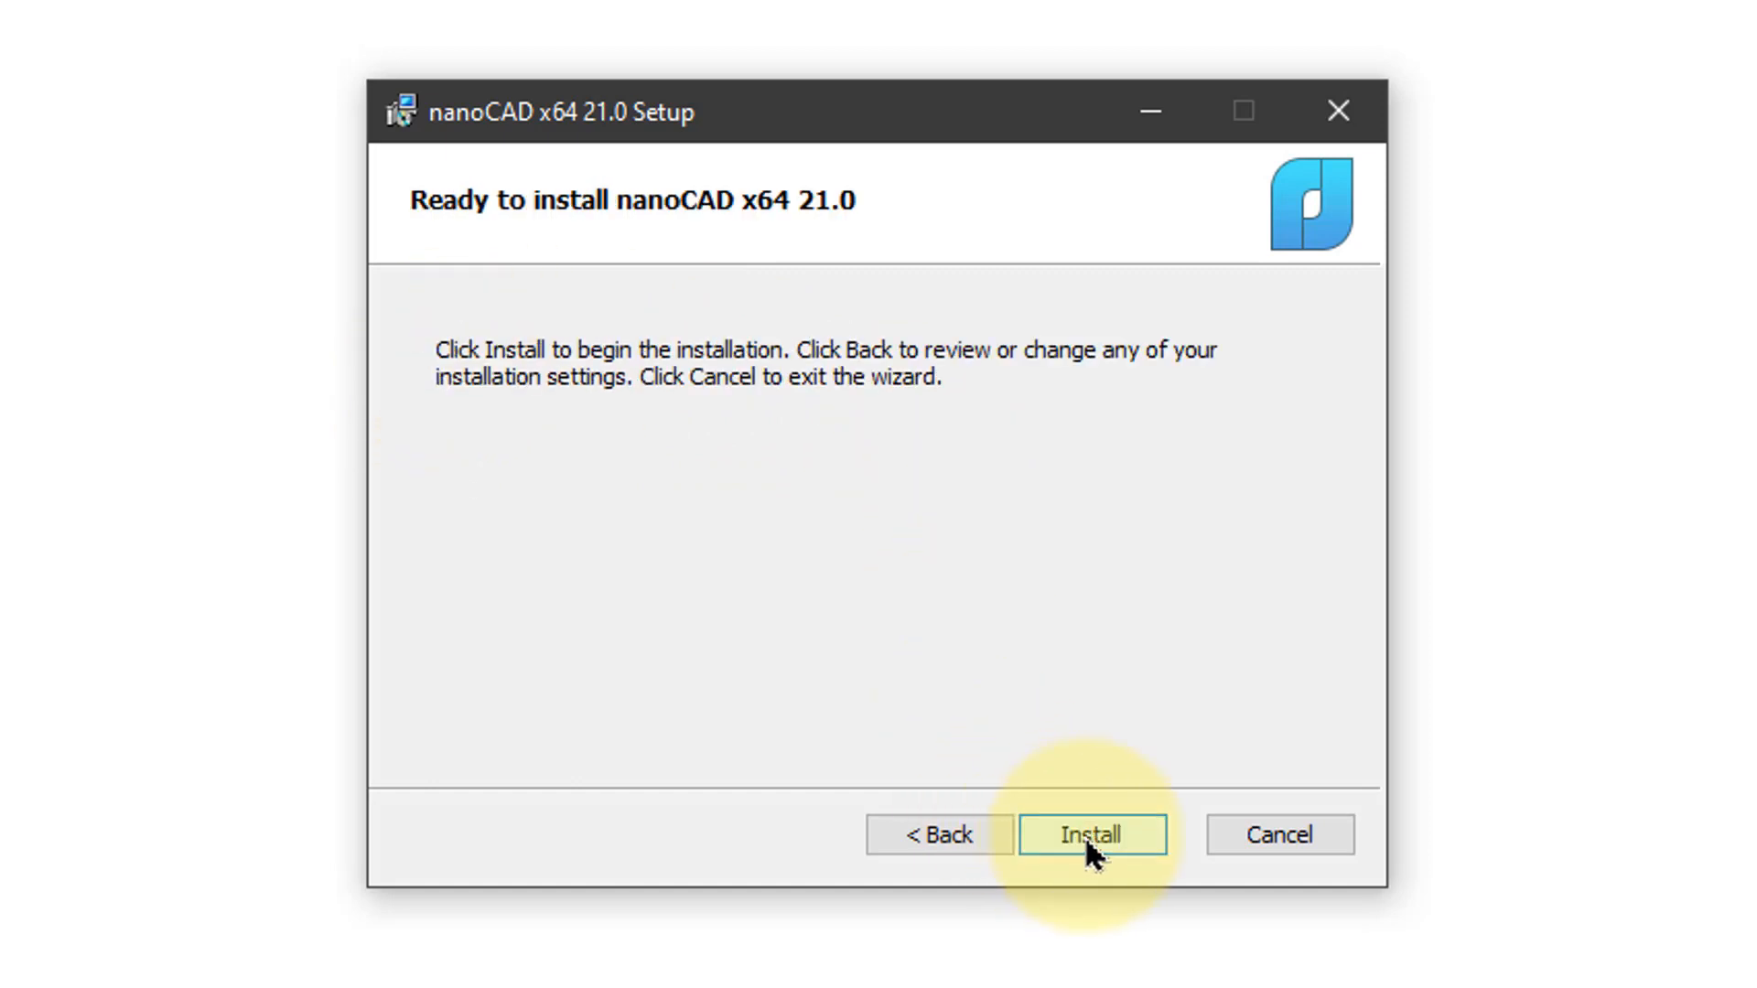
left_click(1090, 834)
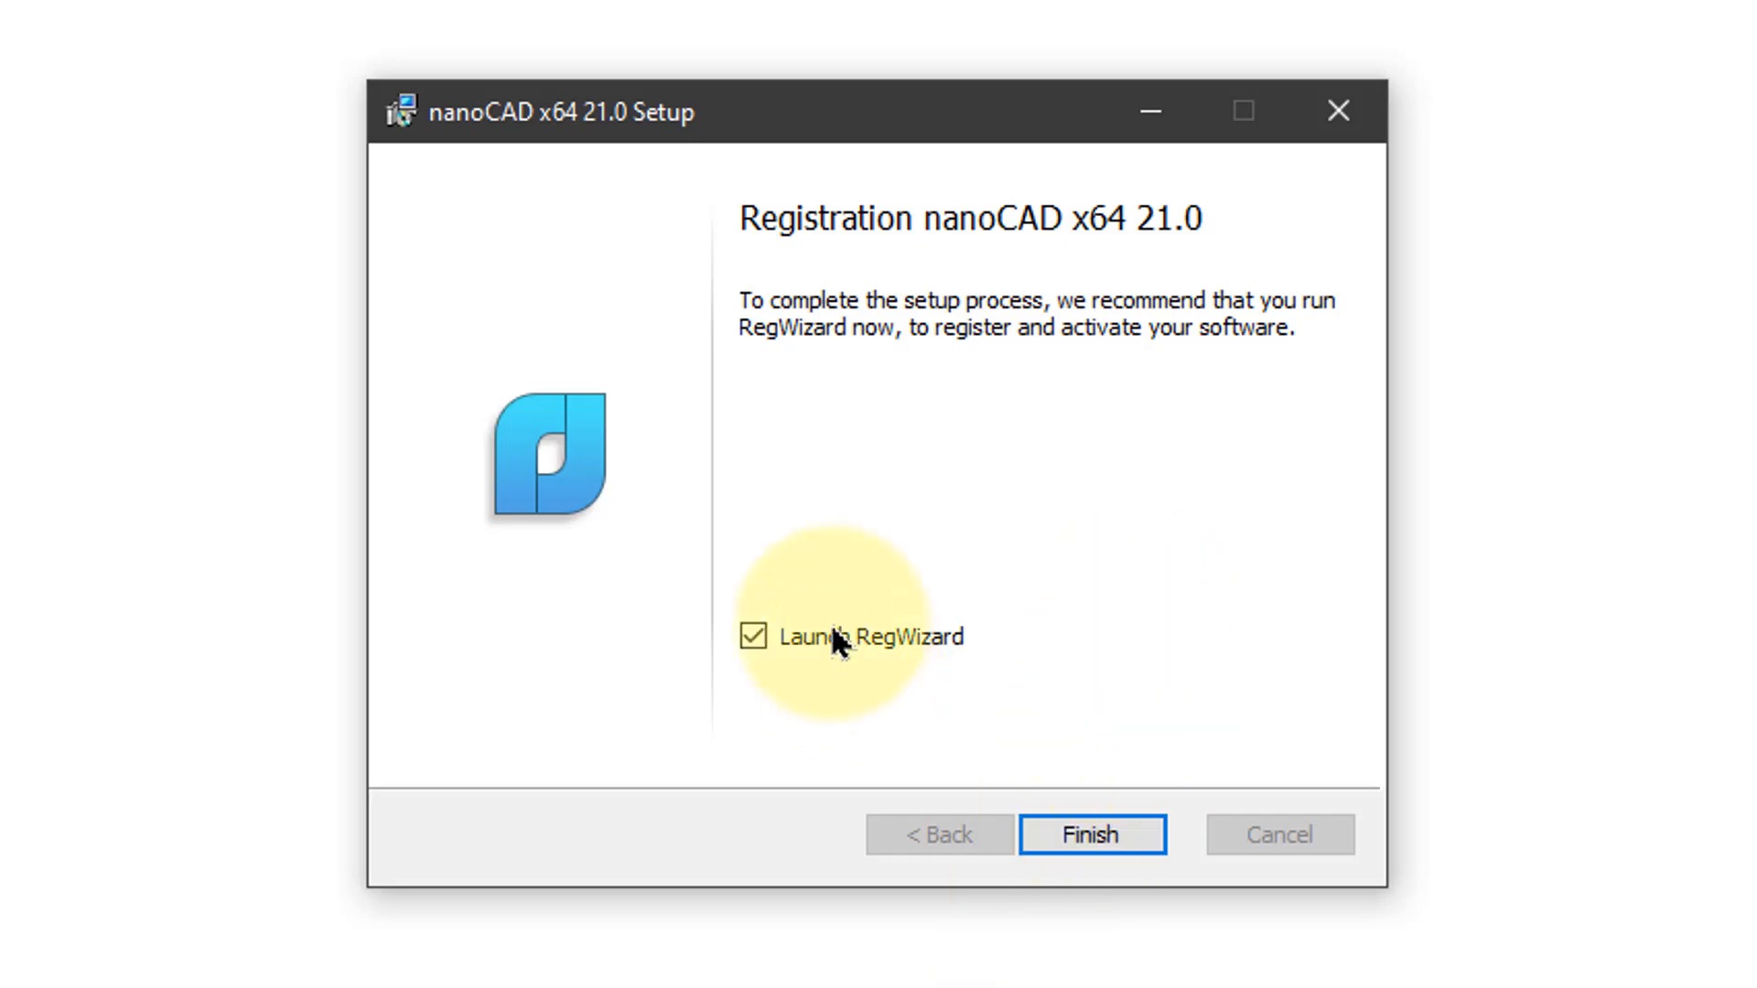
left_click(1089, 834)
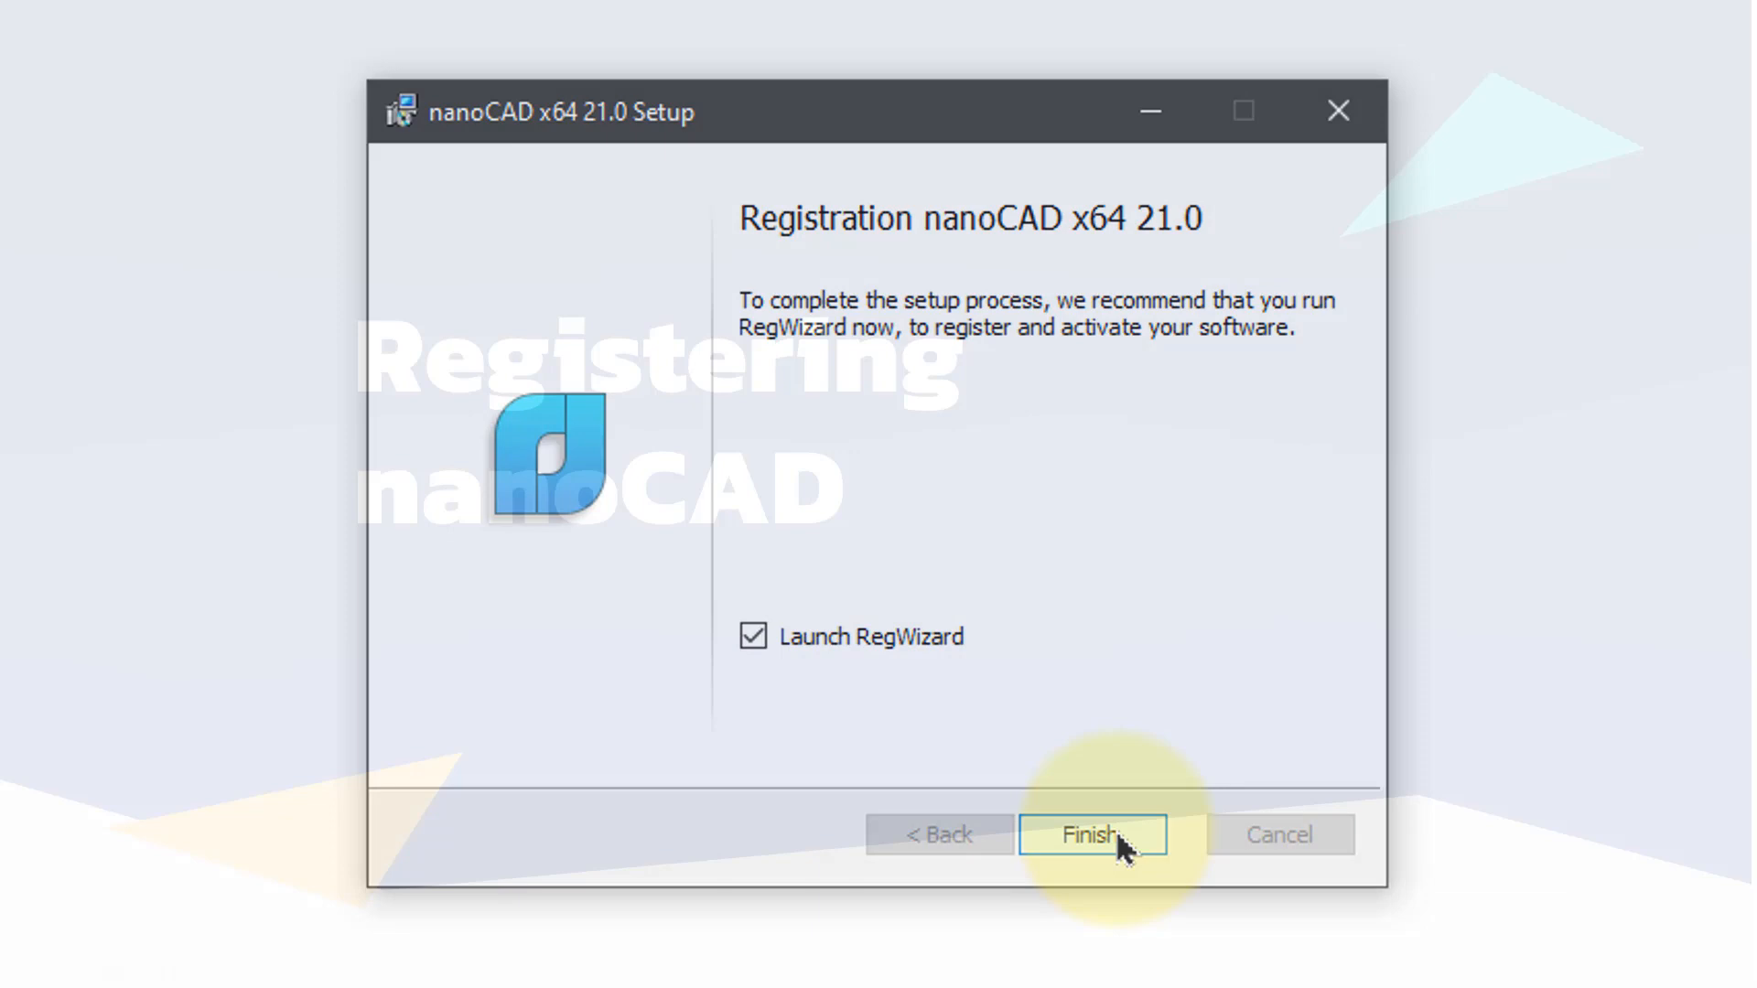
left_click(1091, 834)
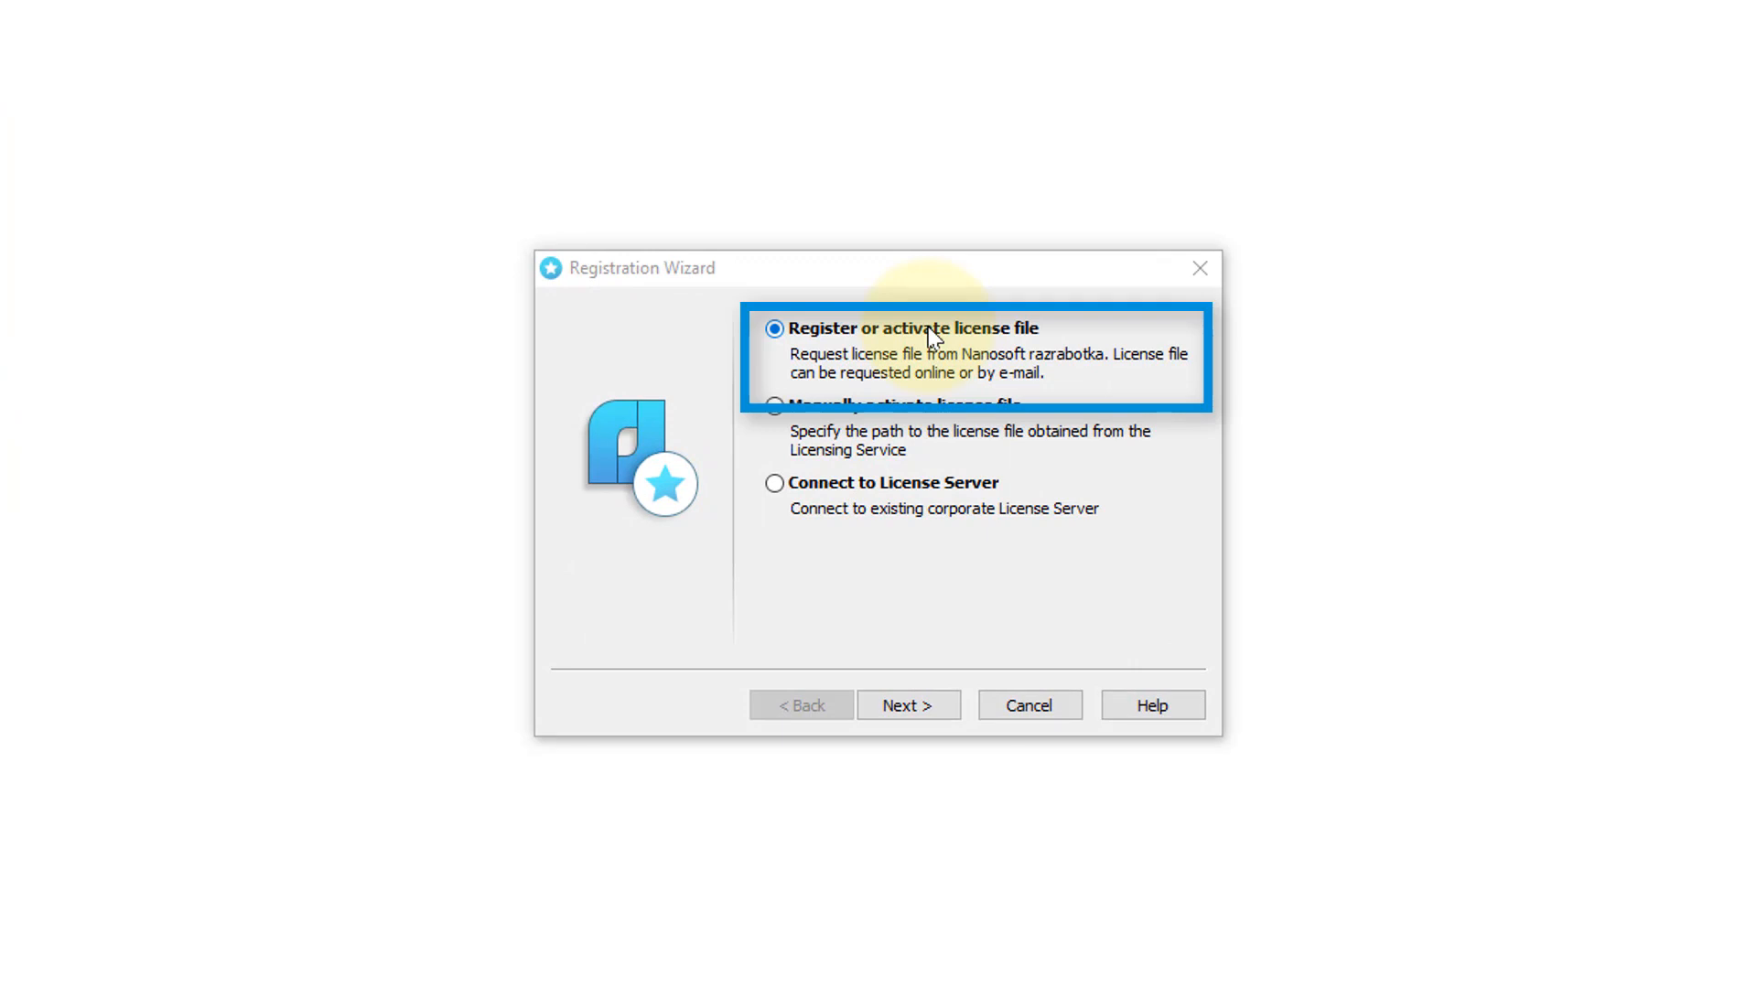
mouse_move(825, 405)
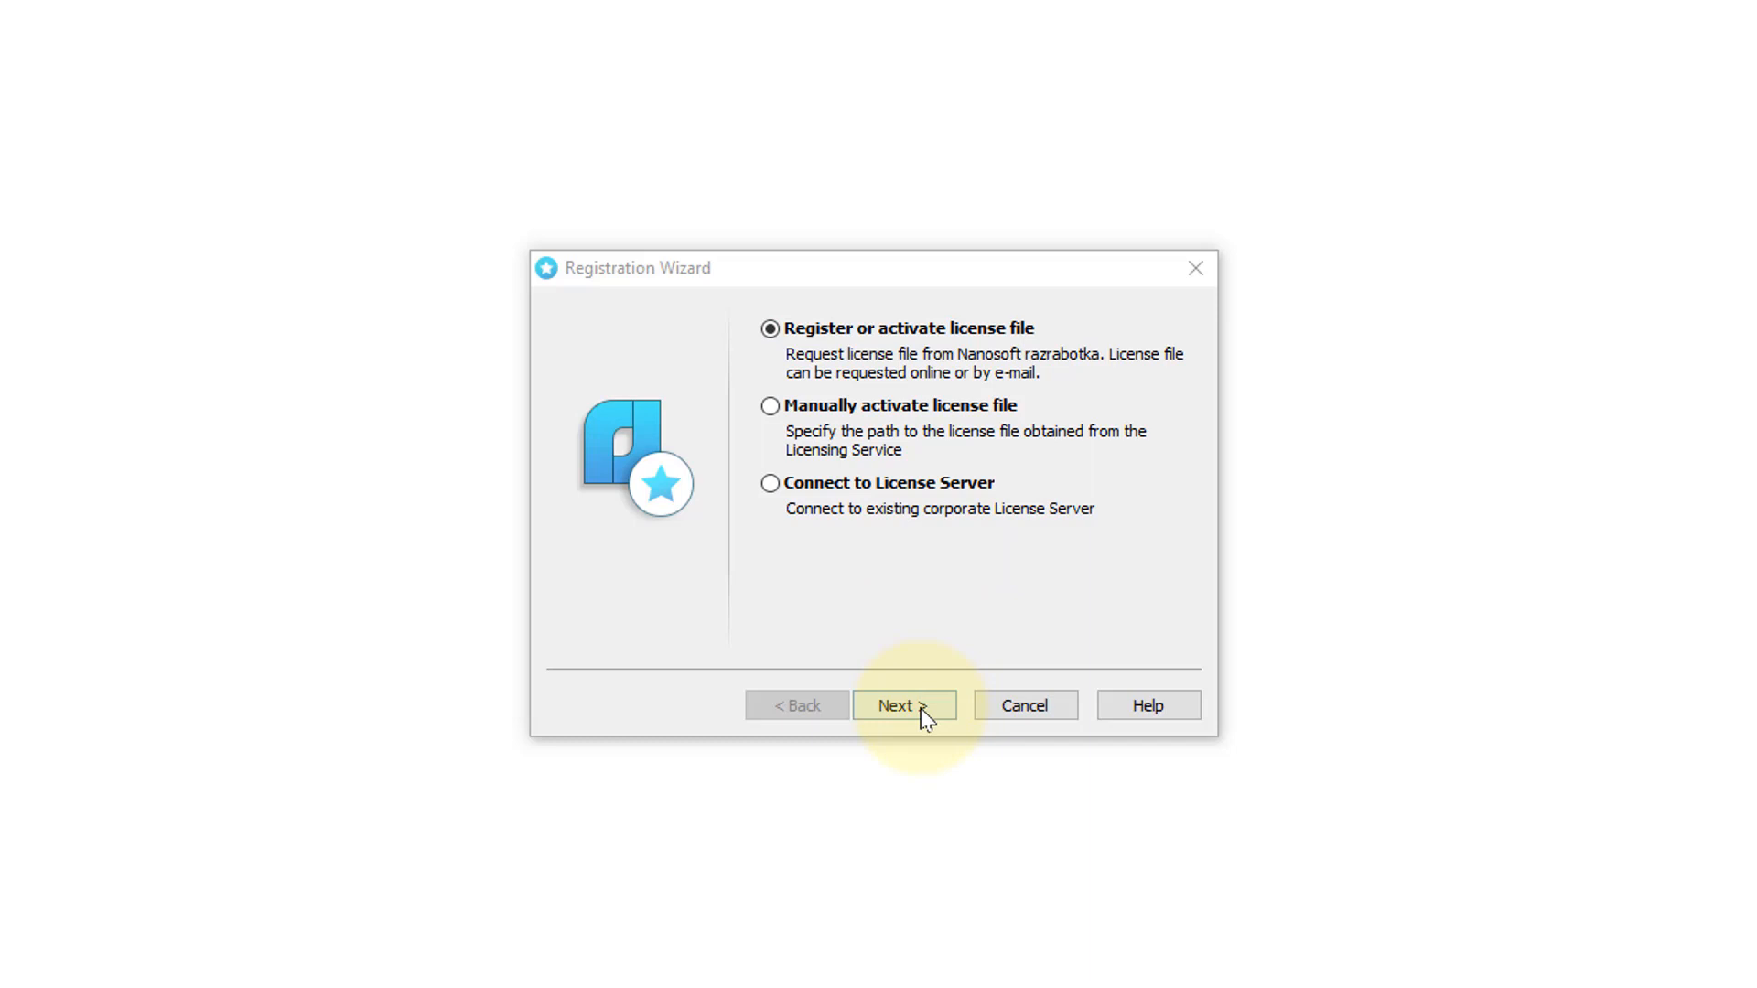
Register via license file with the serial and user details, binding the licence to this PC
left_click(903, 704)
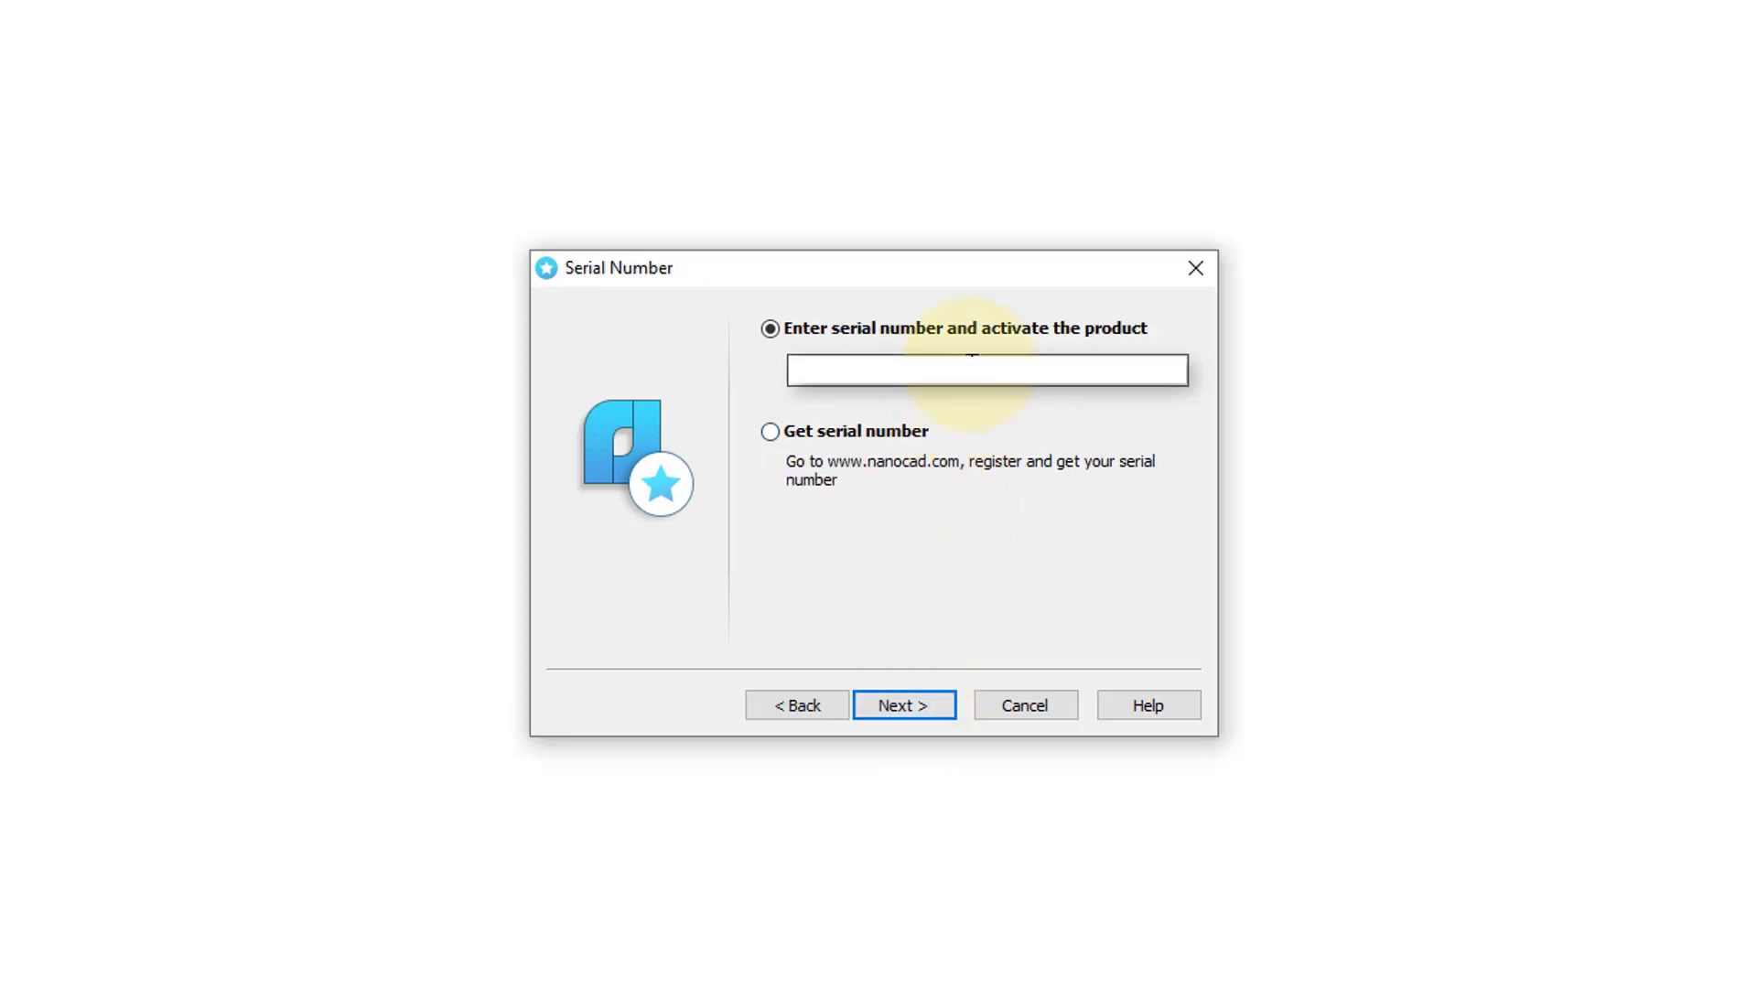
left_click(903, 703)
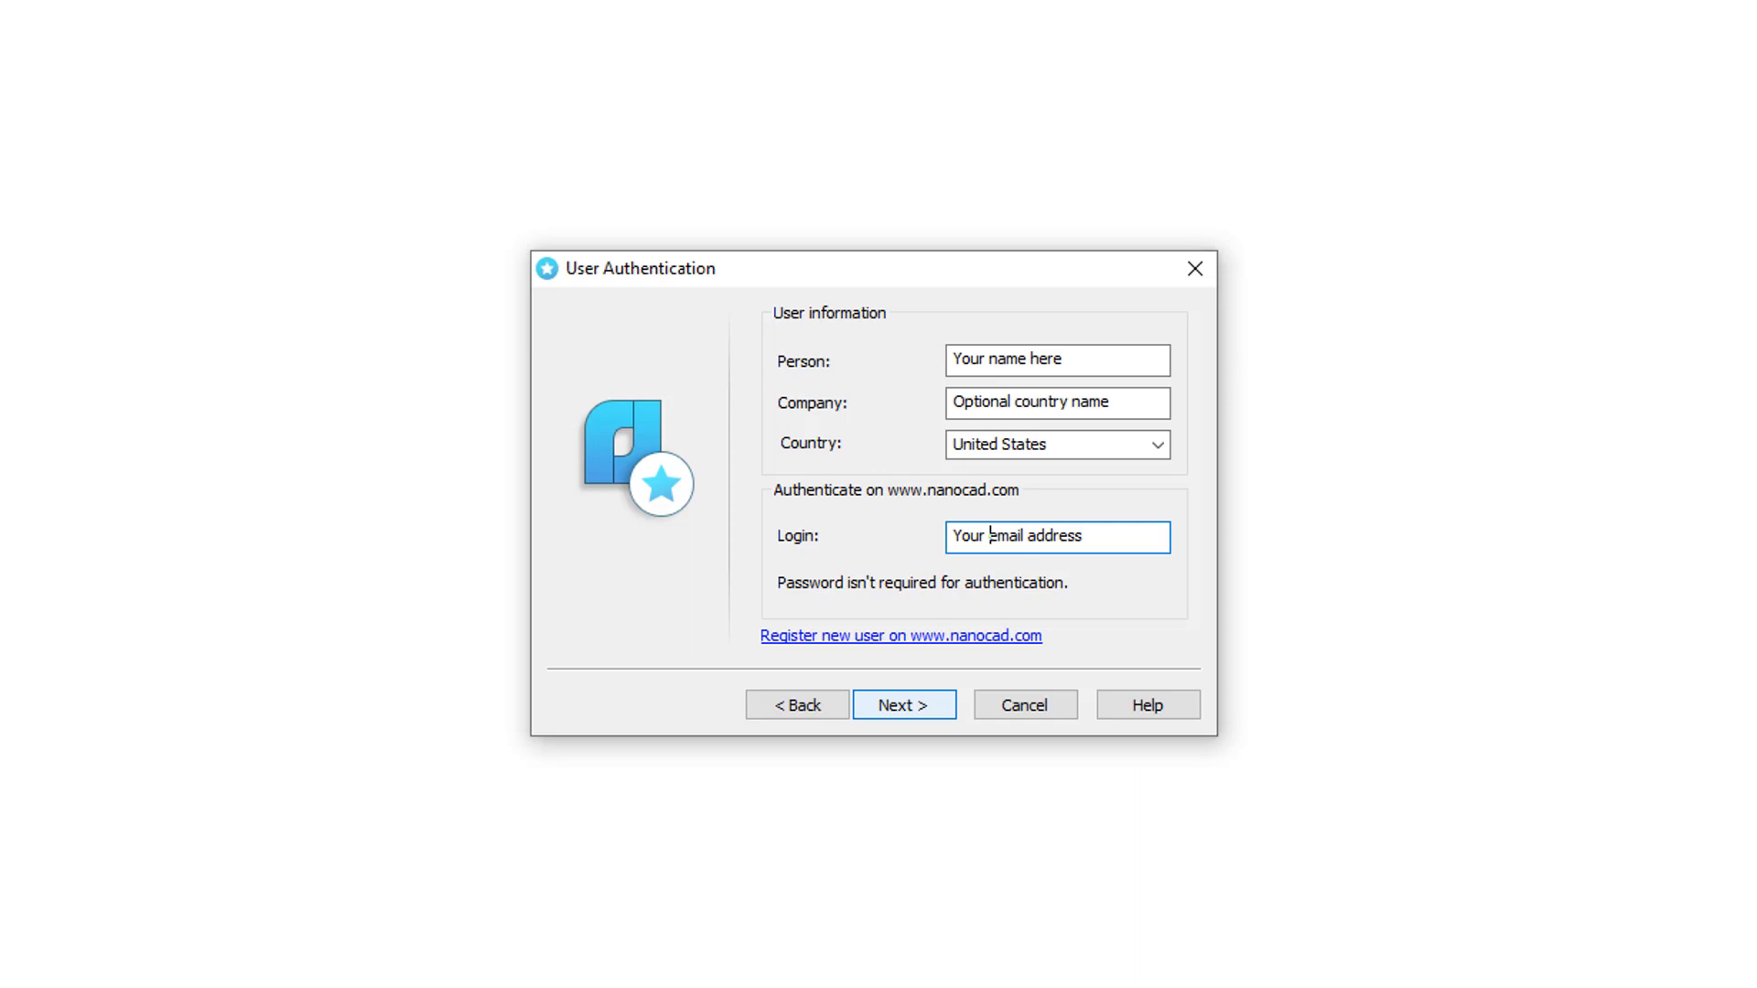
left_click(903, 703)
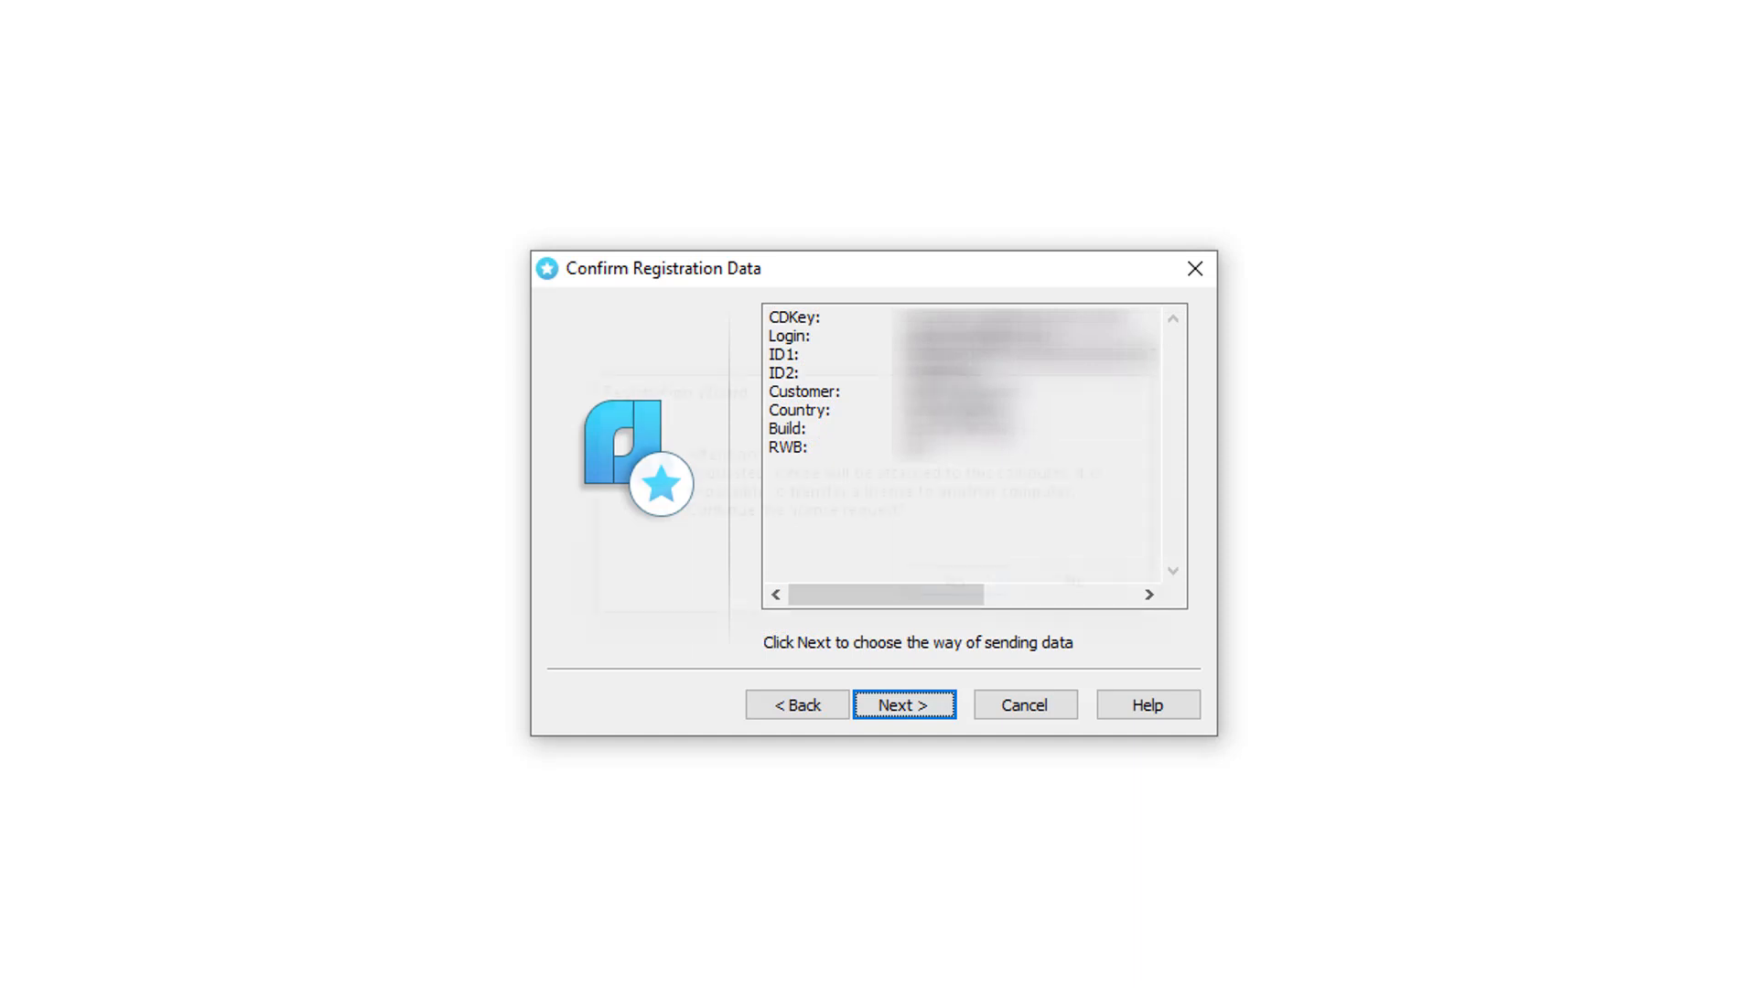
left_click(903, 703)
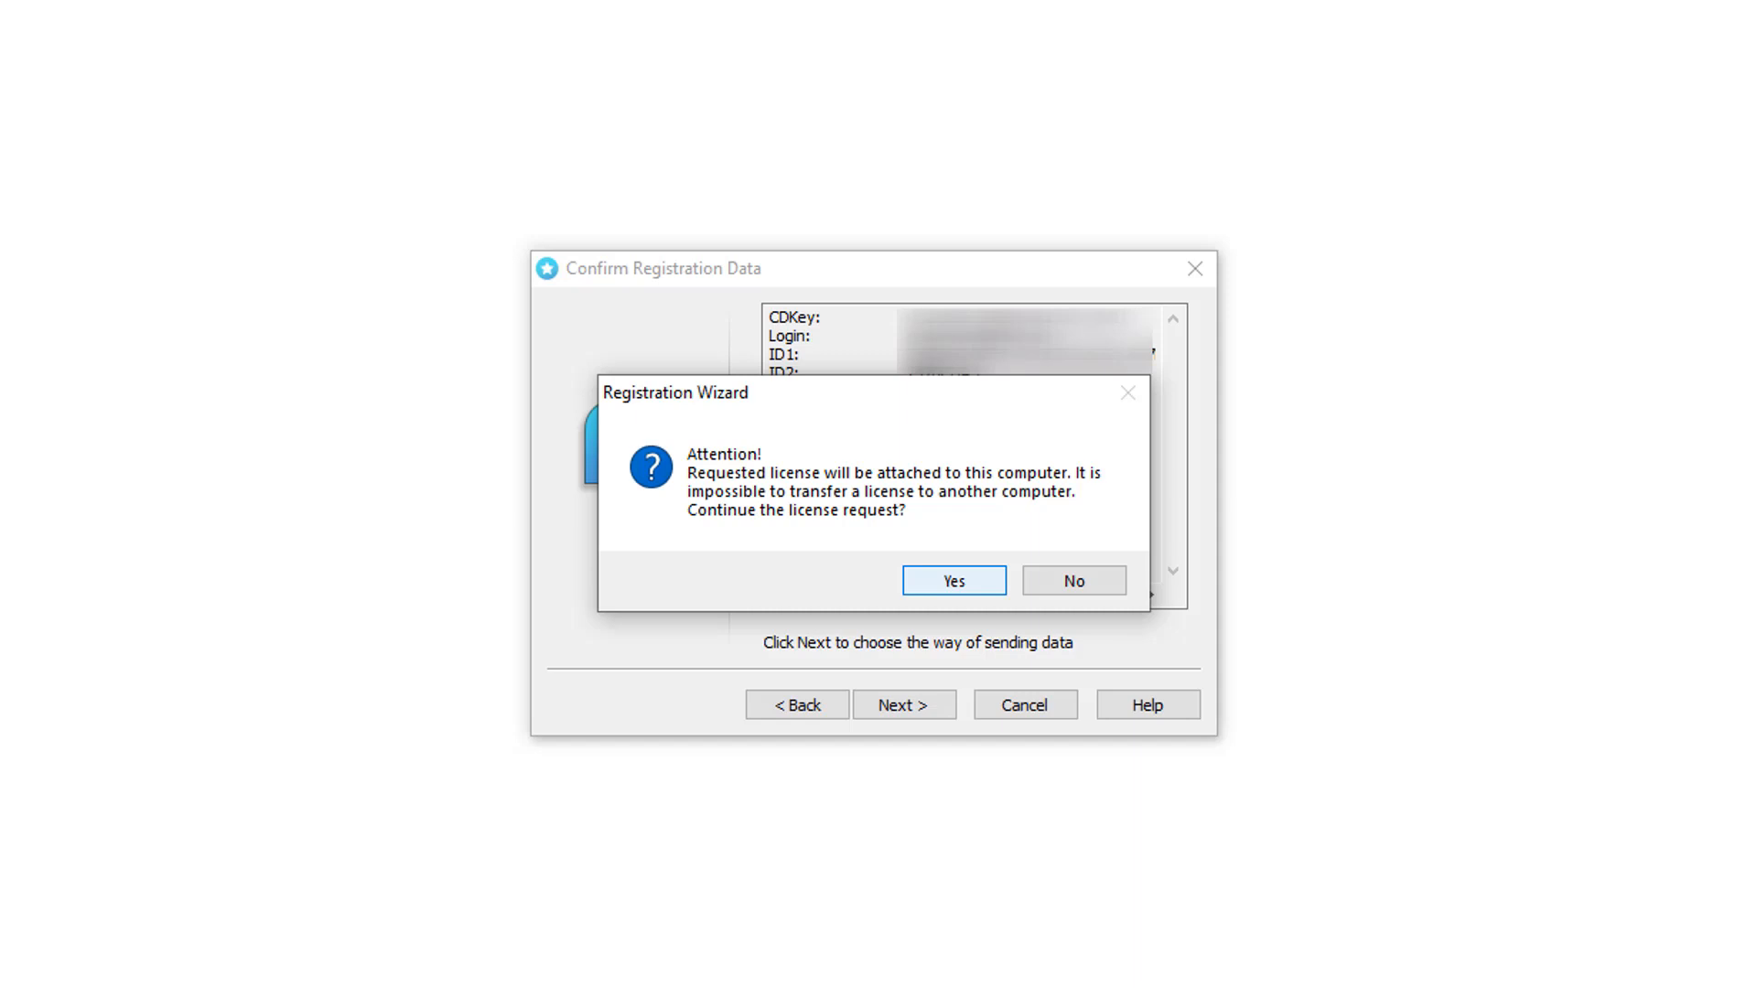
left_click(951, 580)
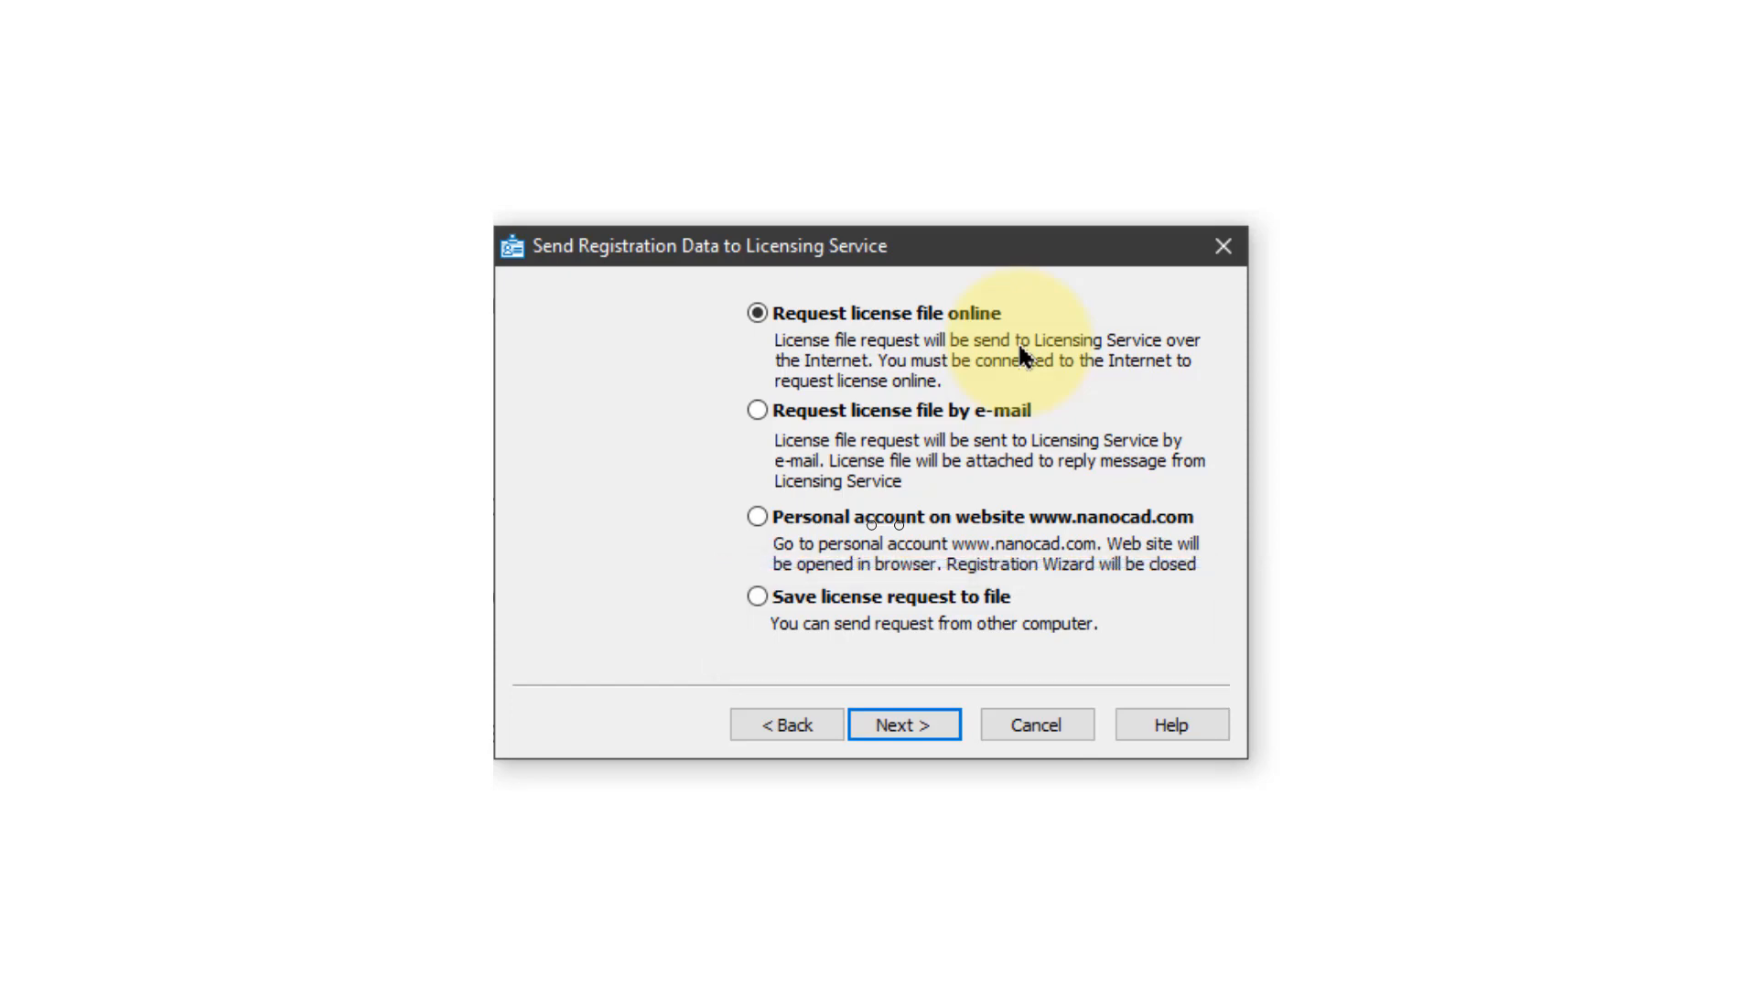
Obtain the licence file online, confirm activation, and close the wizard
left_click(903, 724)
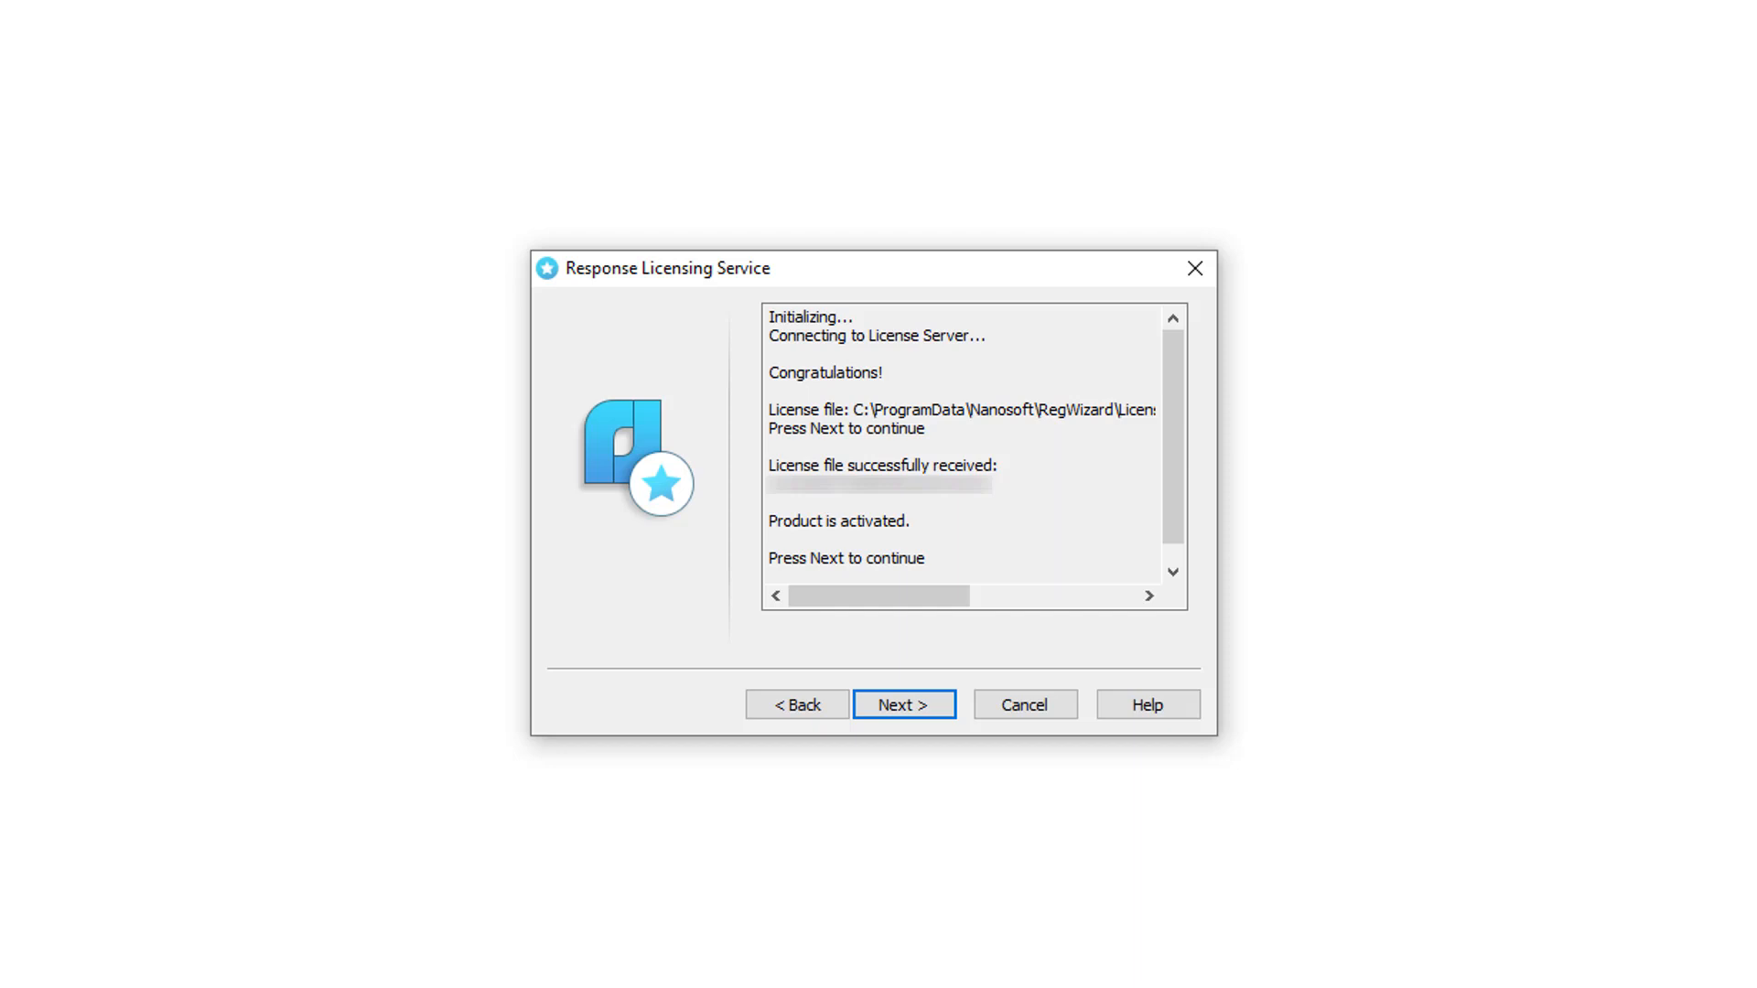
left_click(903, 703)
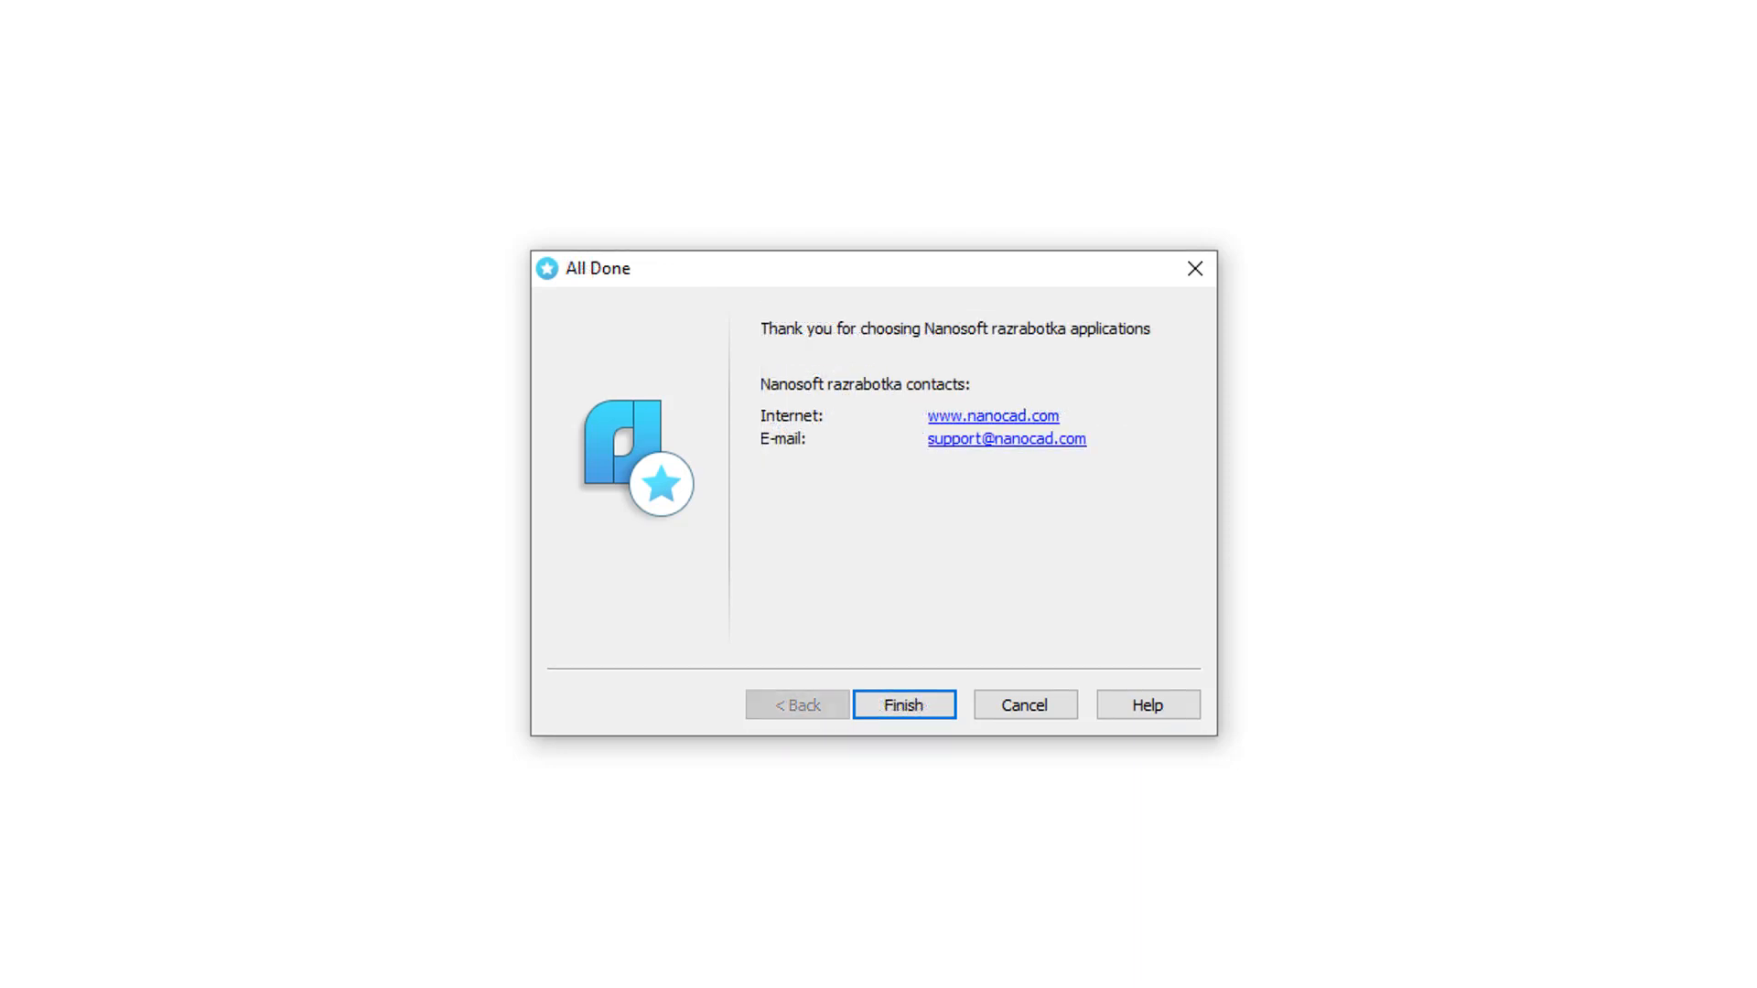
left_click(903, 705)
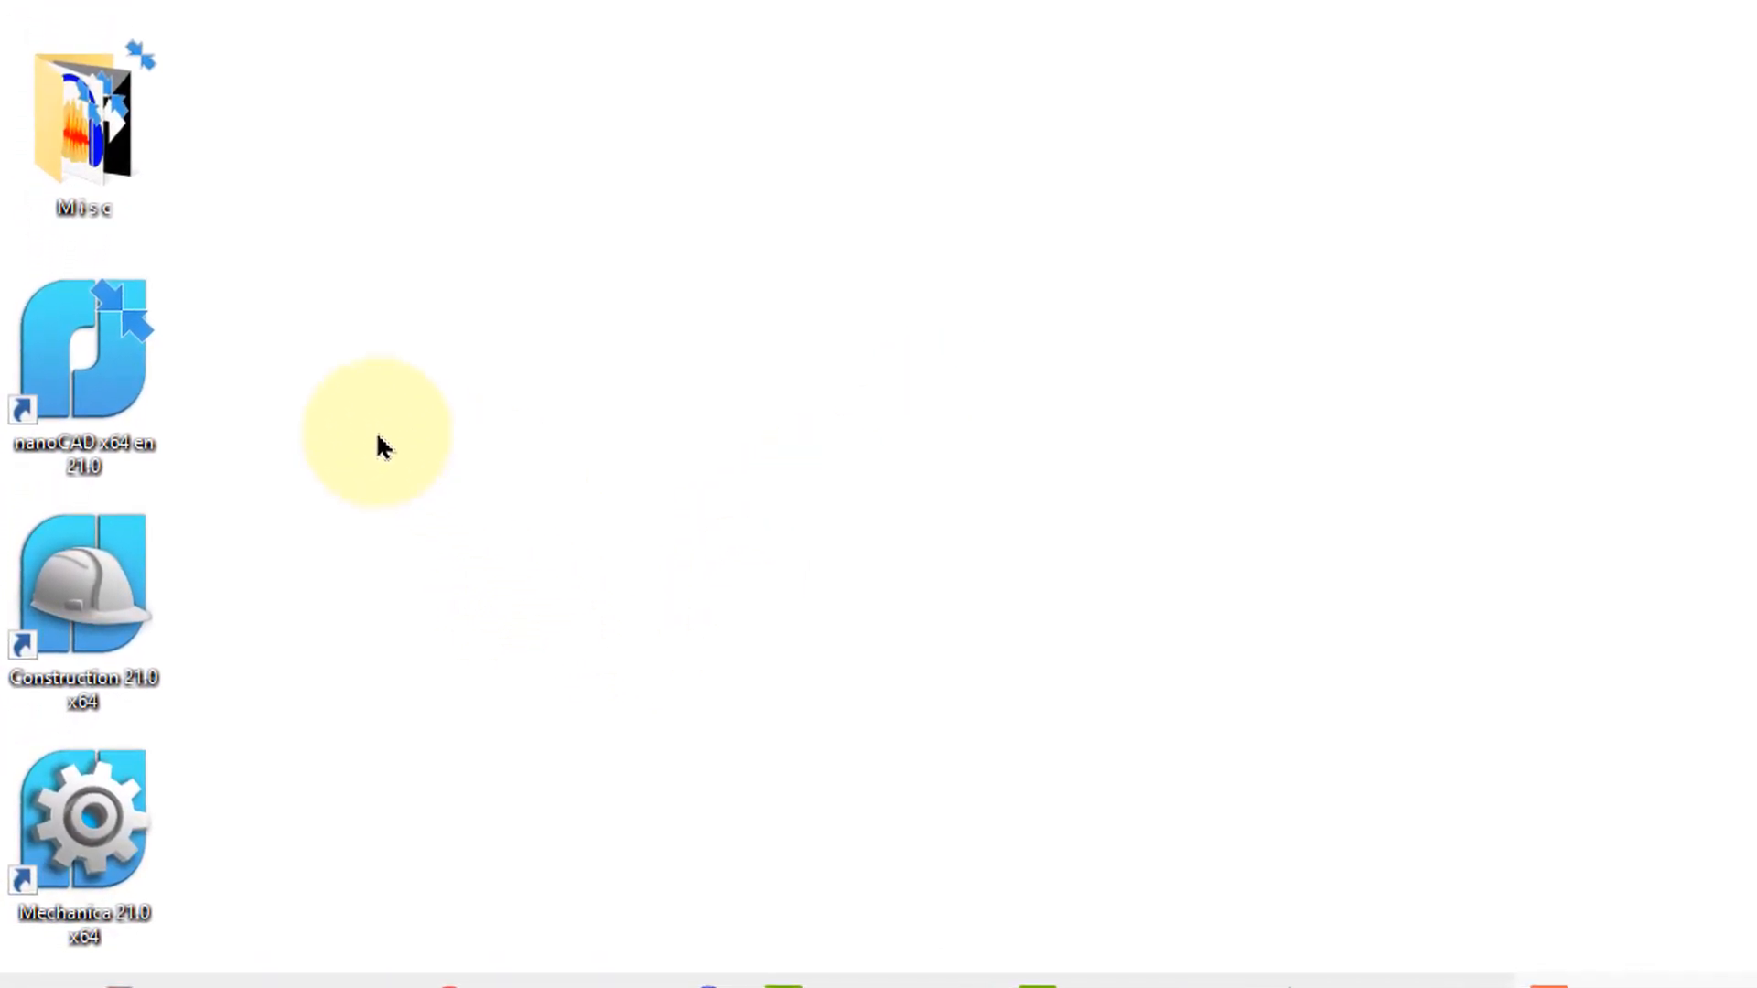
left_click(84, 348)
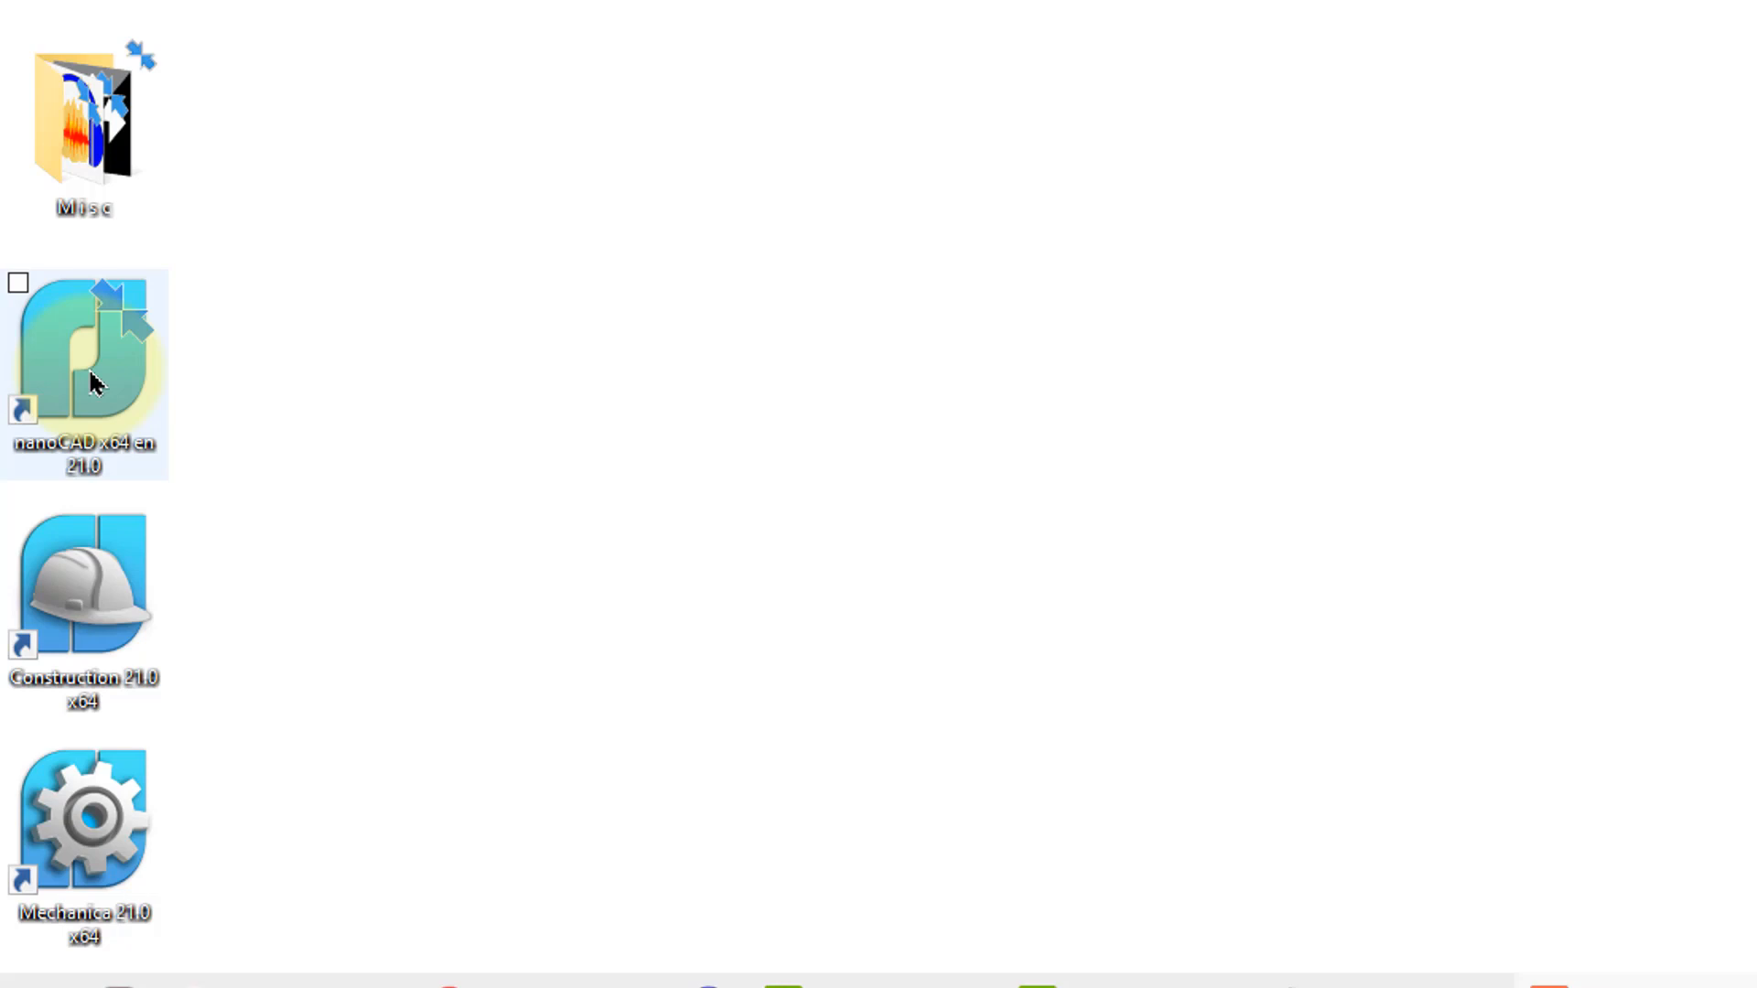
left_click(84, 610)
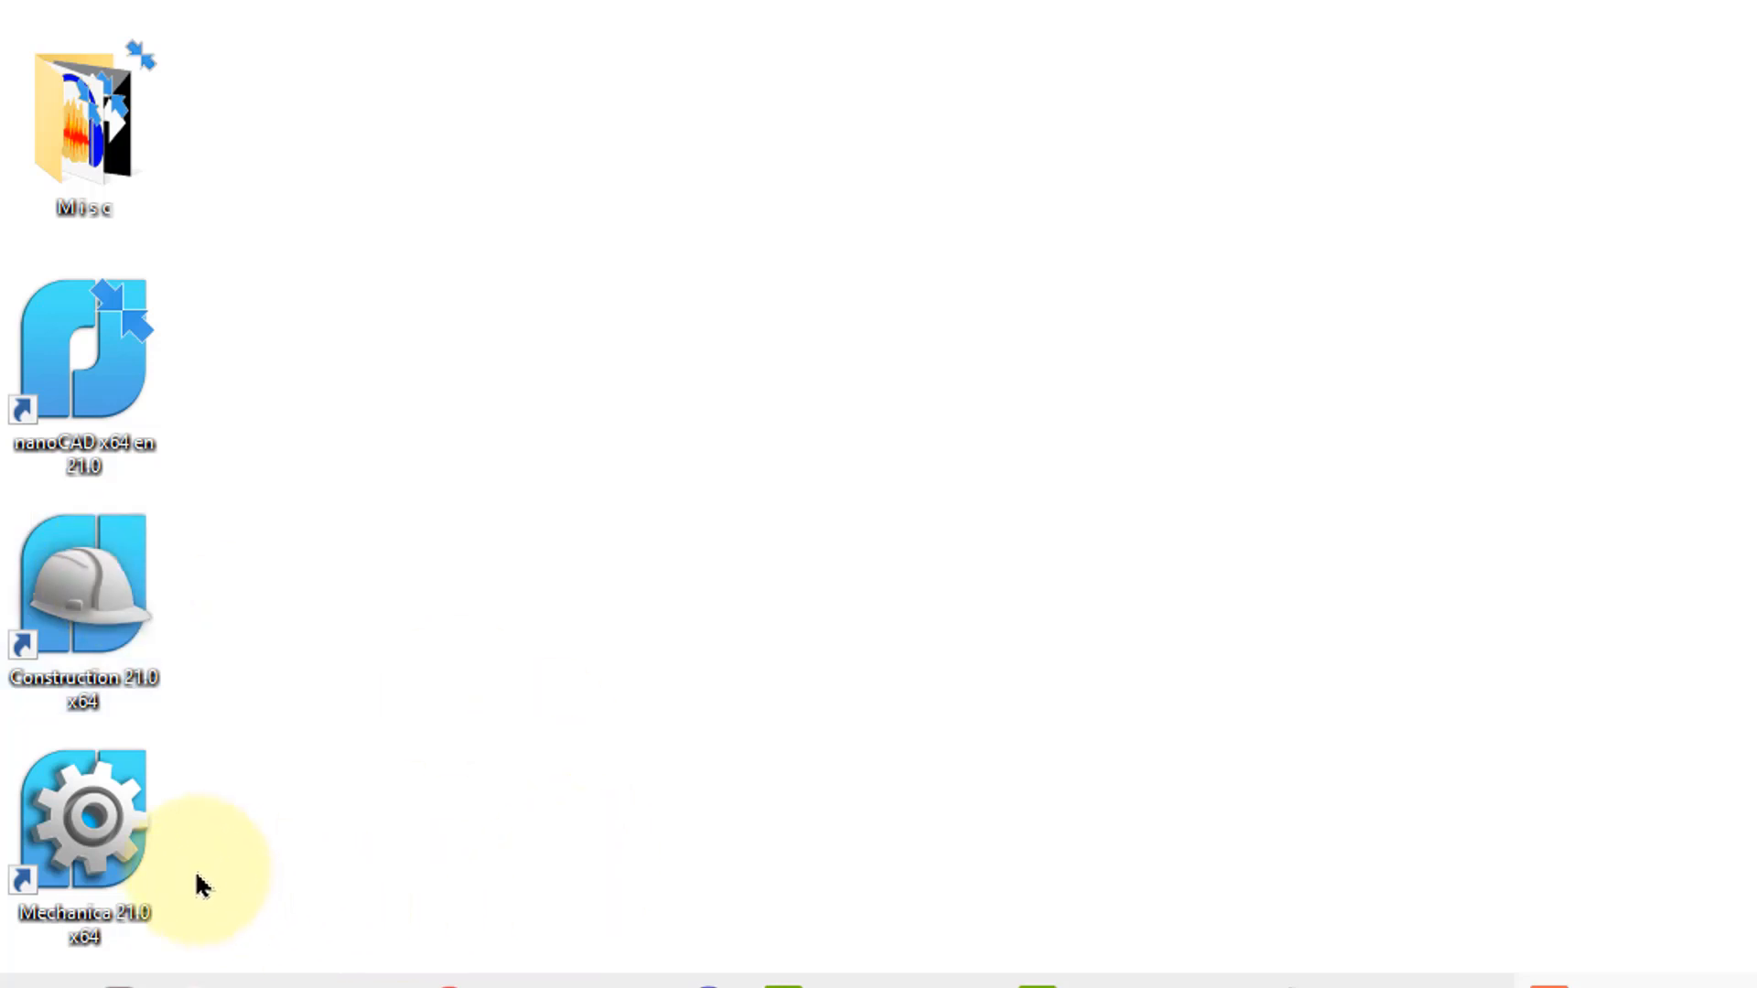
left_click(85, 813)
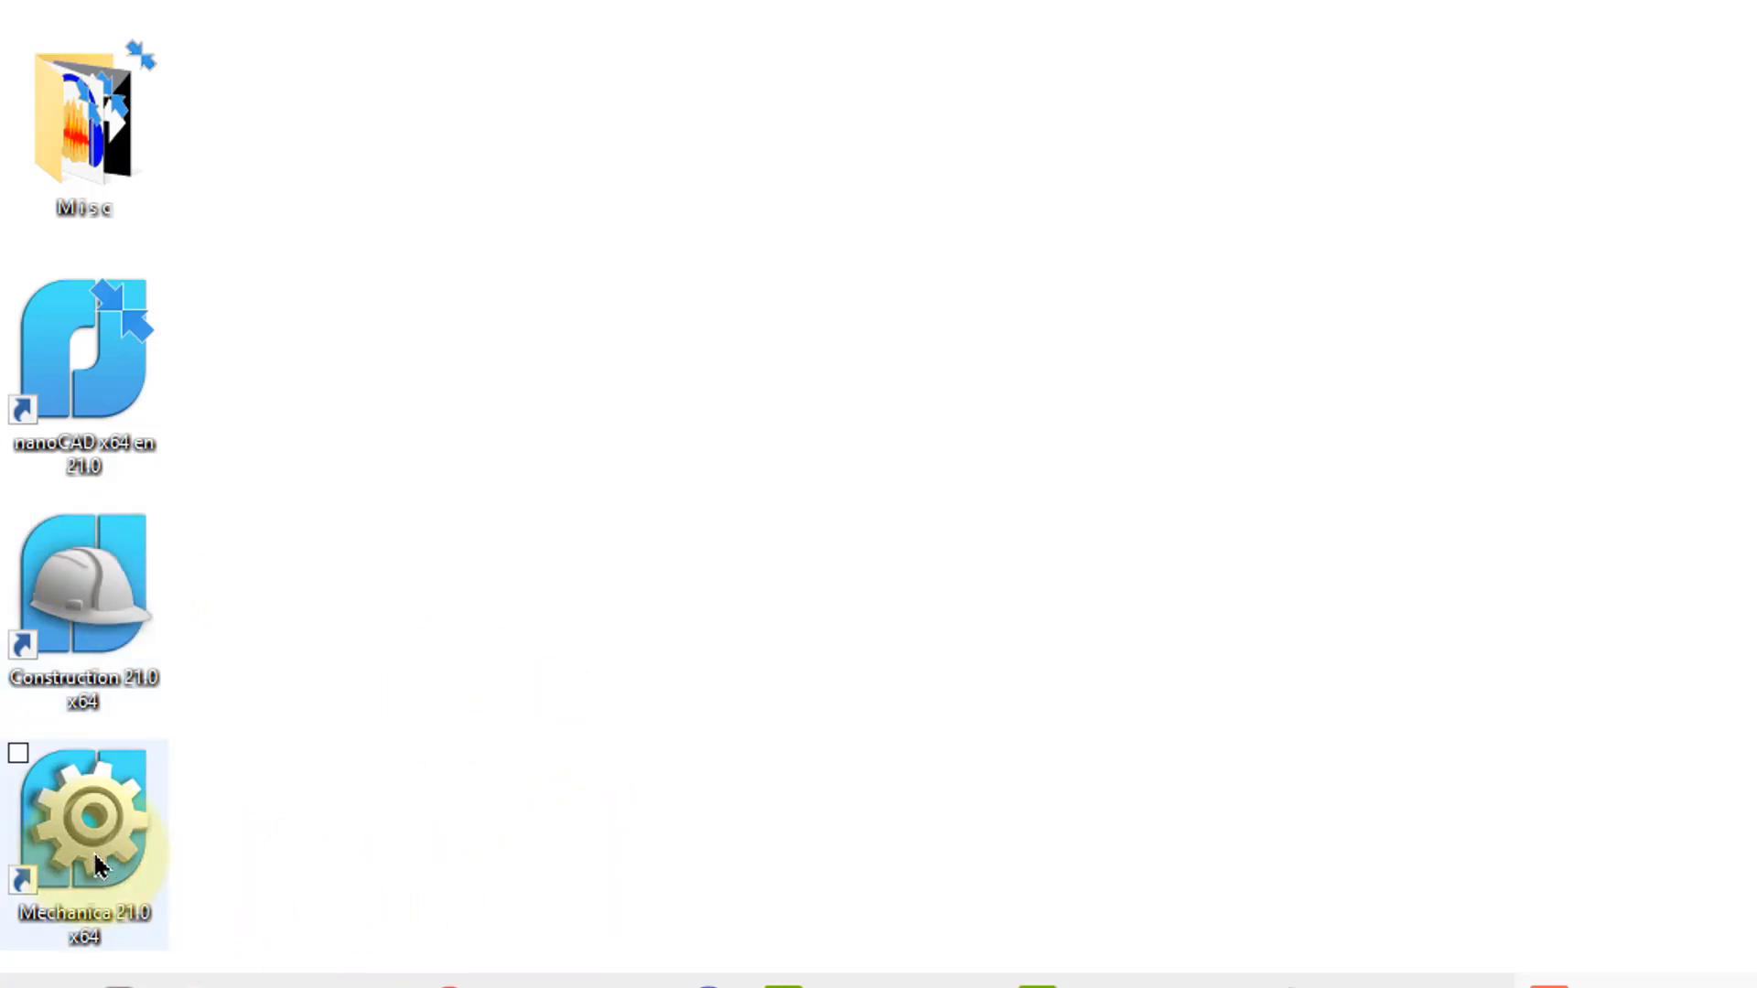